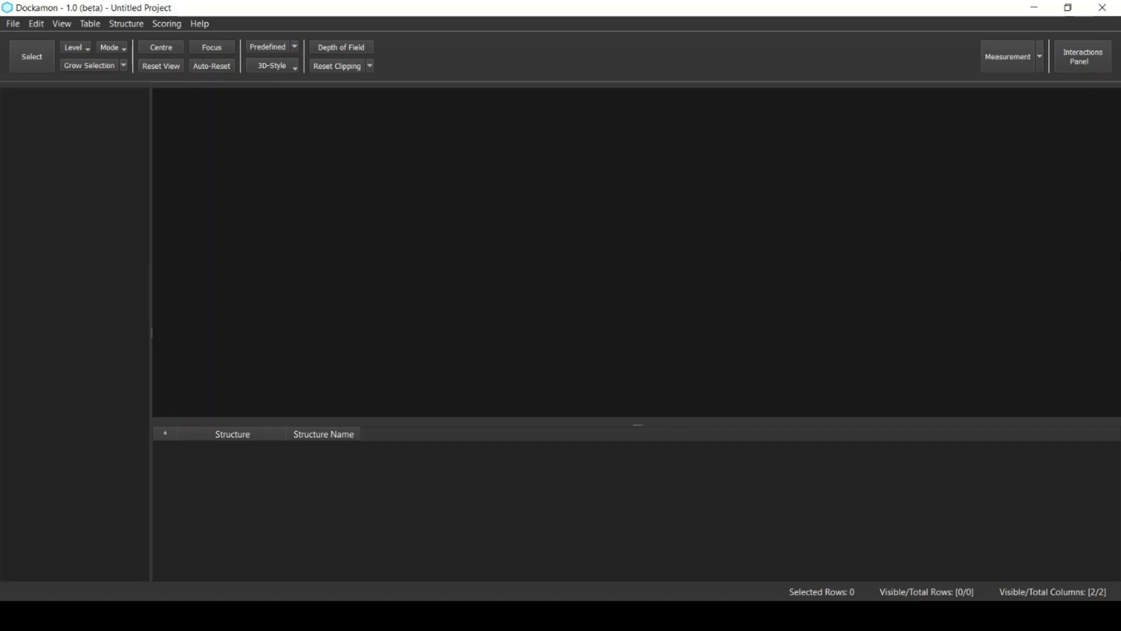
pyautogui.moveTo(1001, 292)
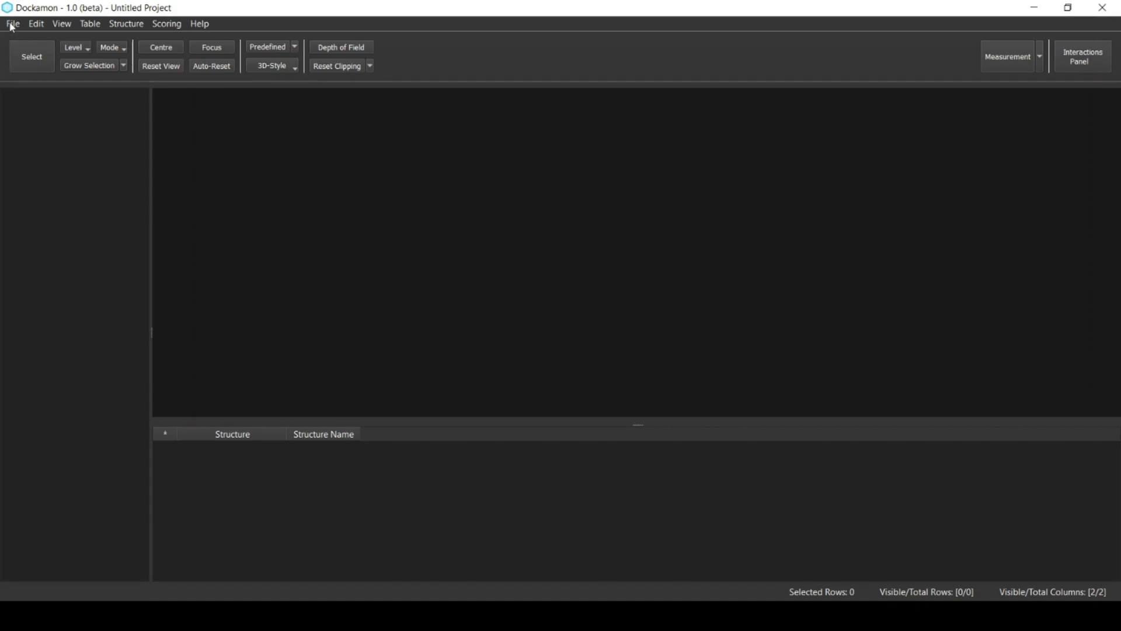
# Step: Import the 3hl5.pdb protein from the Scoring-Tutorial_1 folder with the PDB file type filter
pyautogui.click(12, 24)
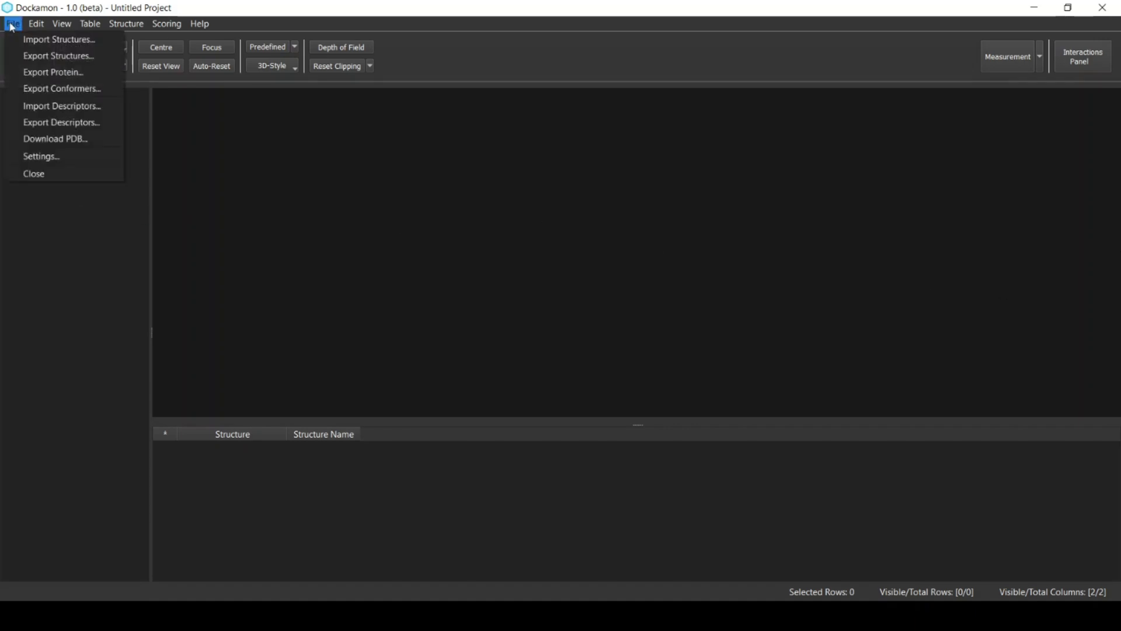
pyautogui.click(59, 40)
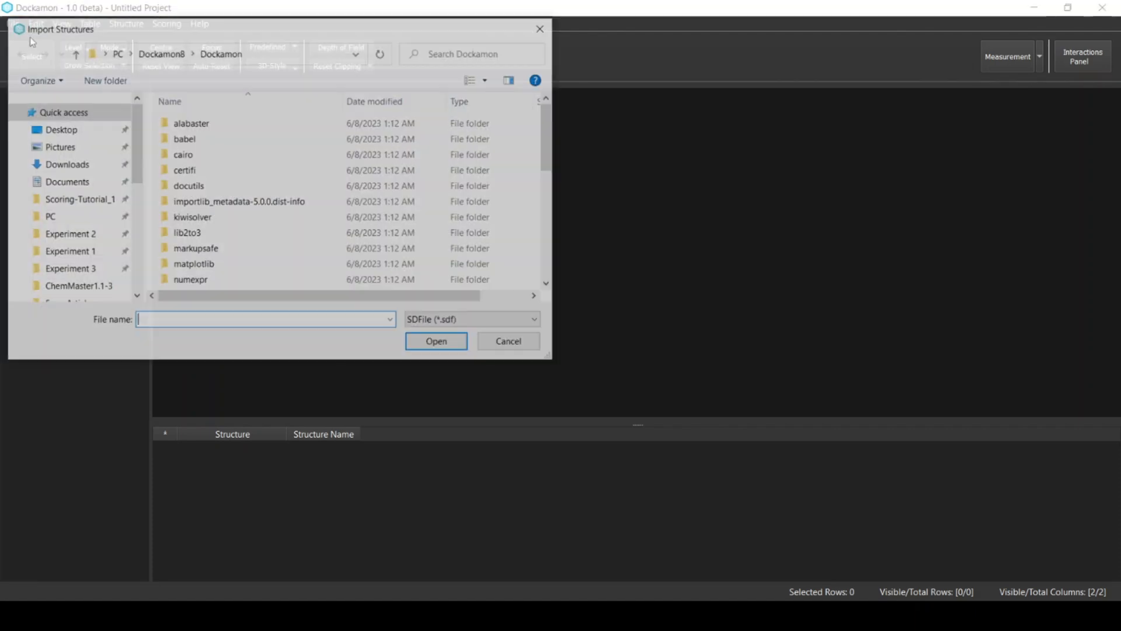
pyautogui.click(78, 200)
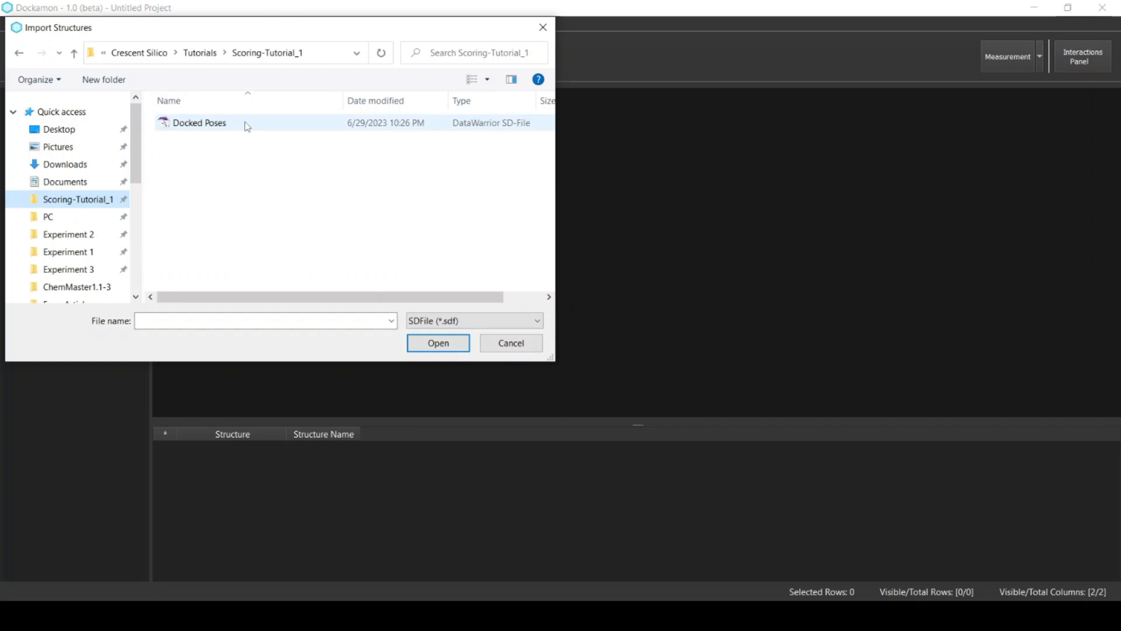
pyautogui.click(474, 320)
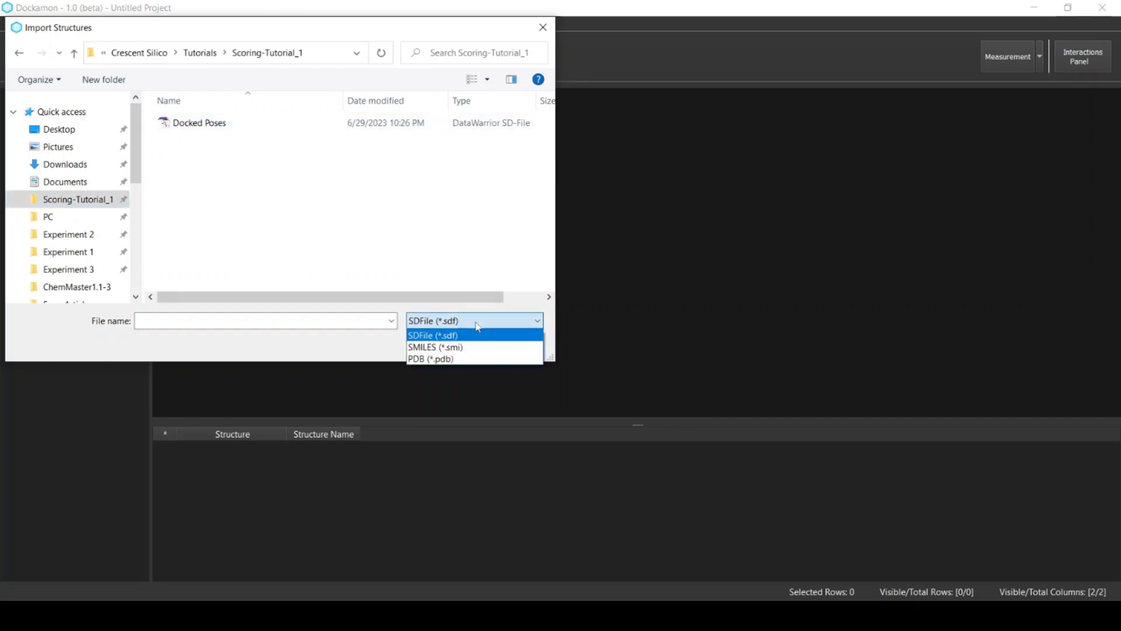
pyautogui.click(428, 358)
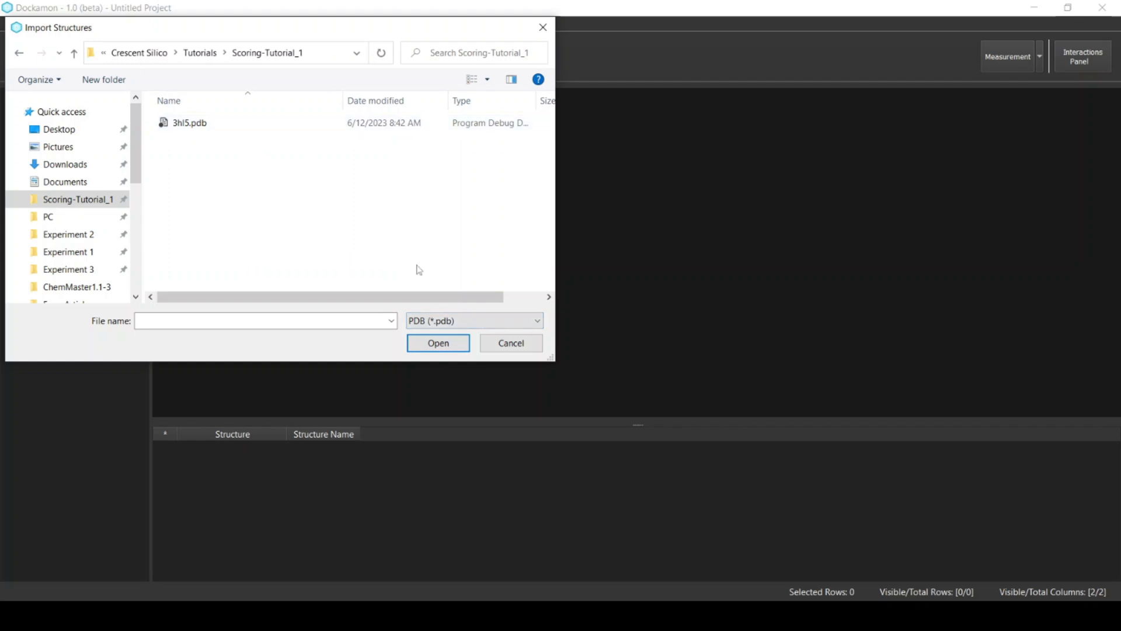
pyautogui.click(188, 122)
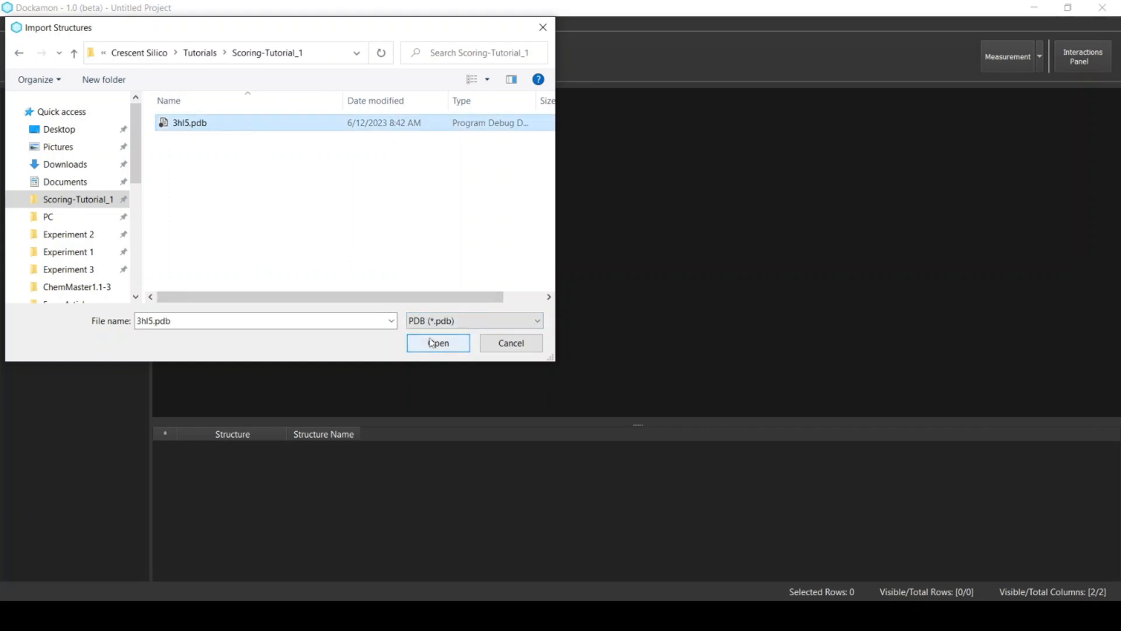
pyautogui.click(437, 344)
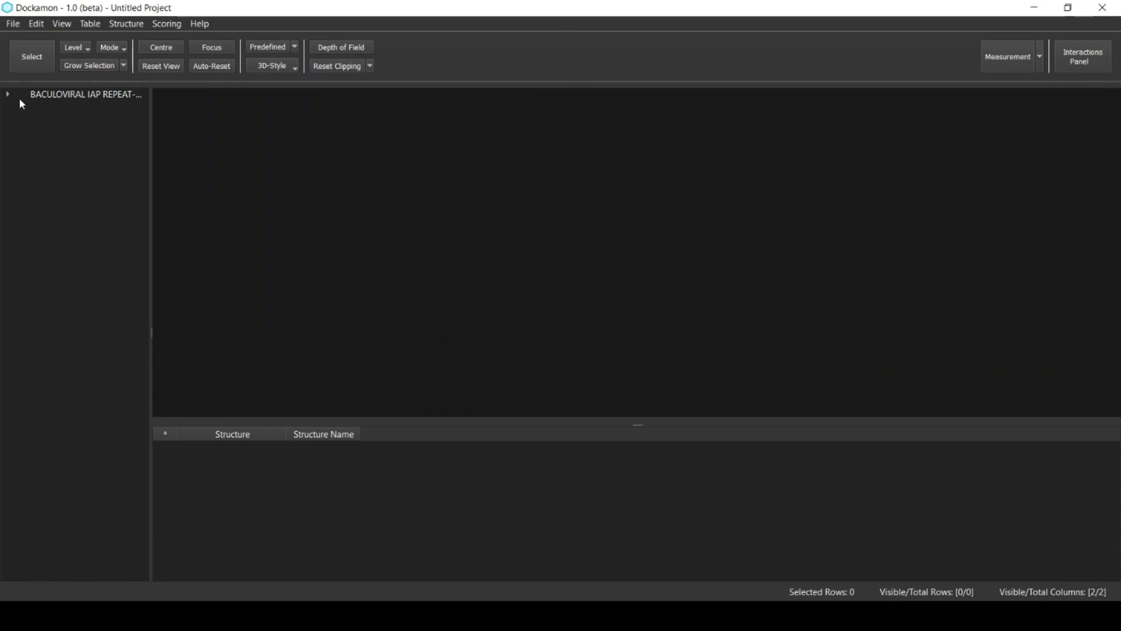
# Step: Display the protein in 3D and expand its tree to list chains, water, others and the 9IZ1 ligands
pyautogui.click(21, 93)
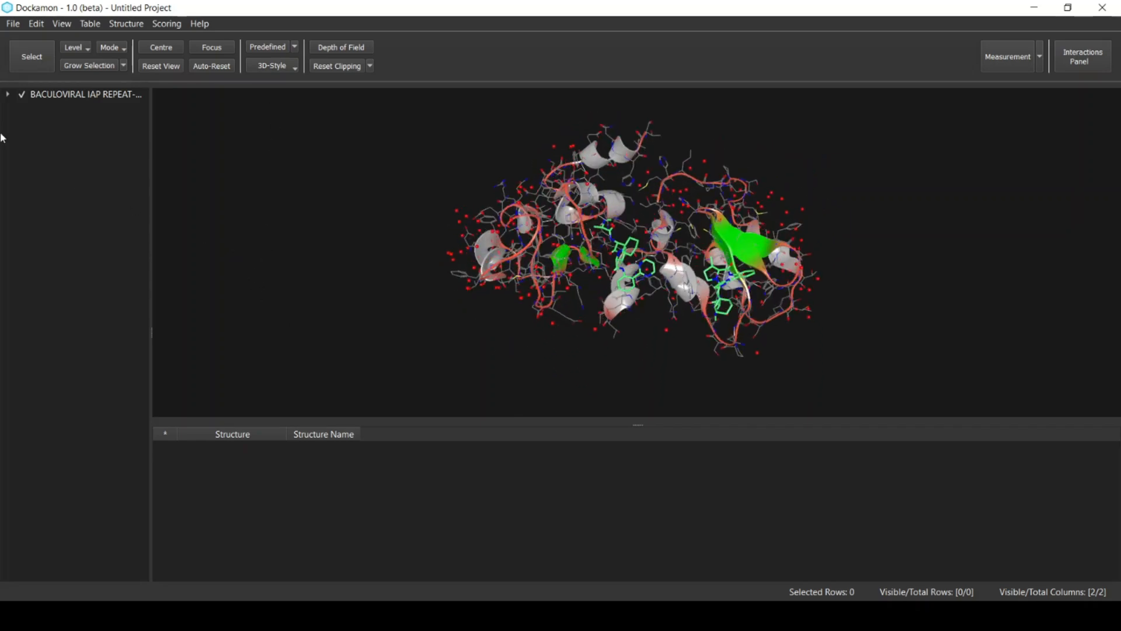
pyautogui.click(7, 93)
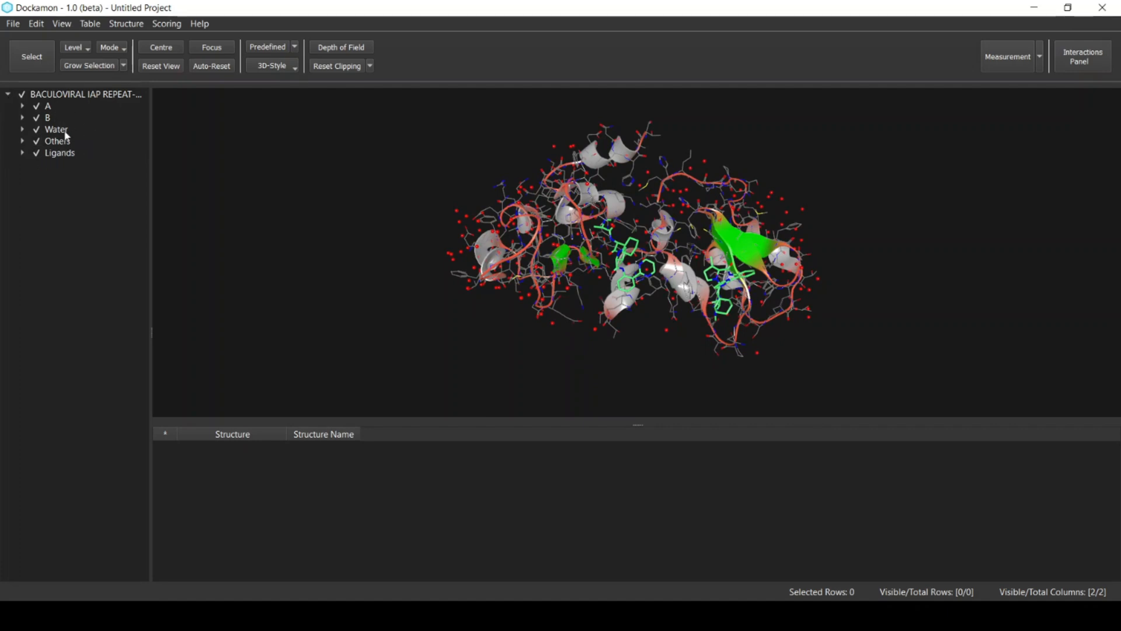
pyautogui.moveTo(24, 159)
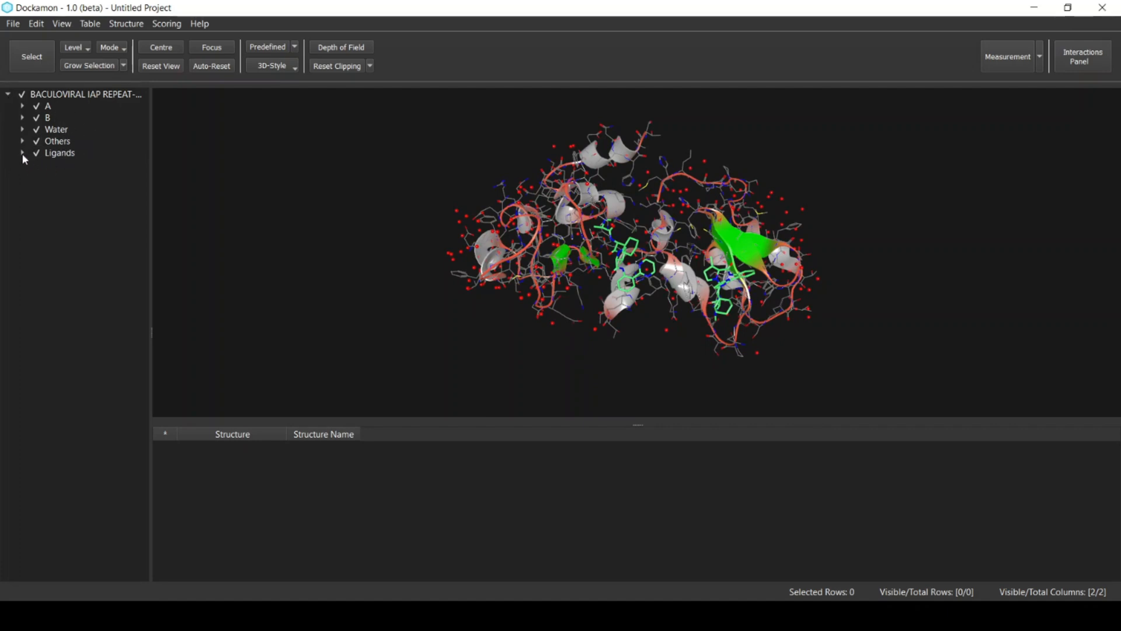
pyautogui.click(22, 151)
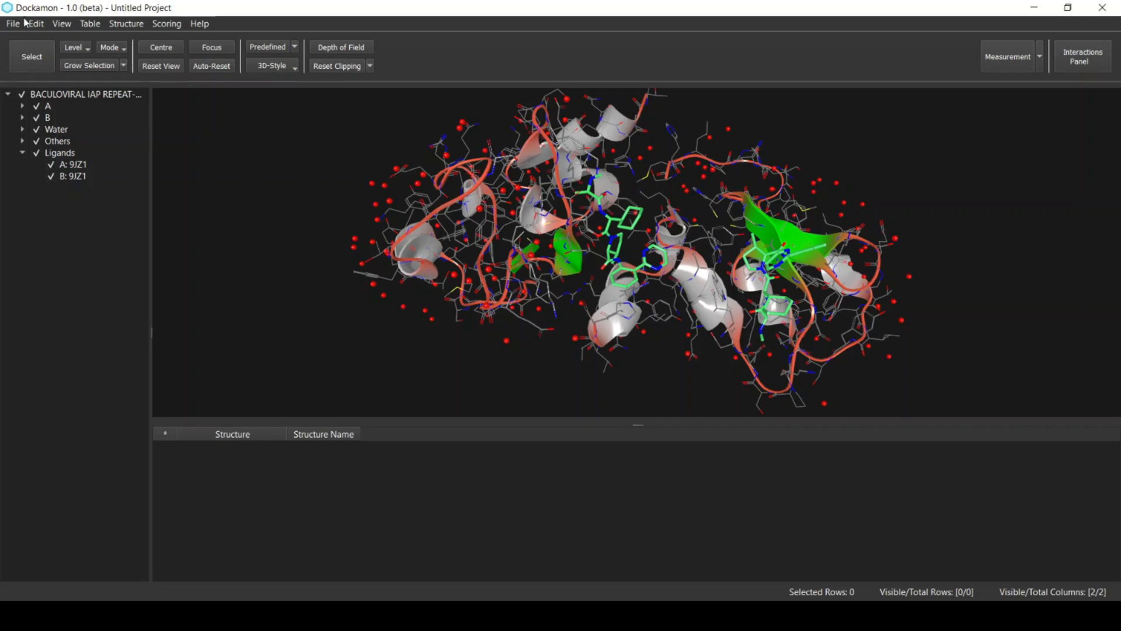
# Step: Import the Docked Poses file from Scoring-Tutorial_1, loading 100 ligand rows into the table
pyautogui.click(11, 24)
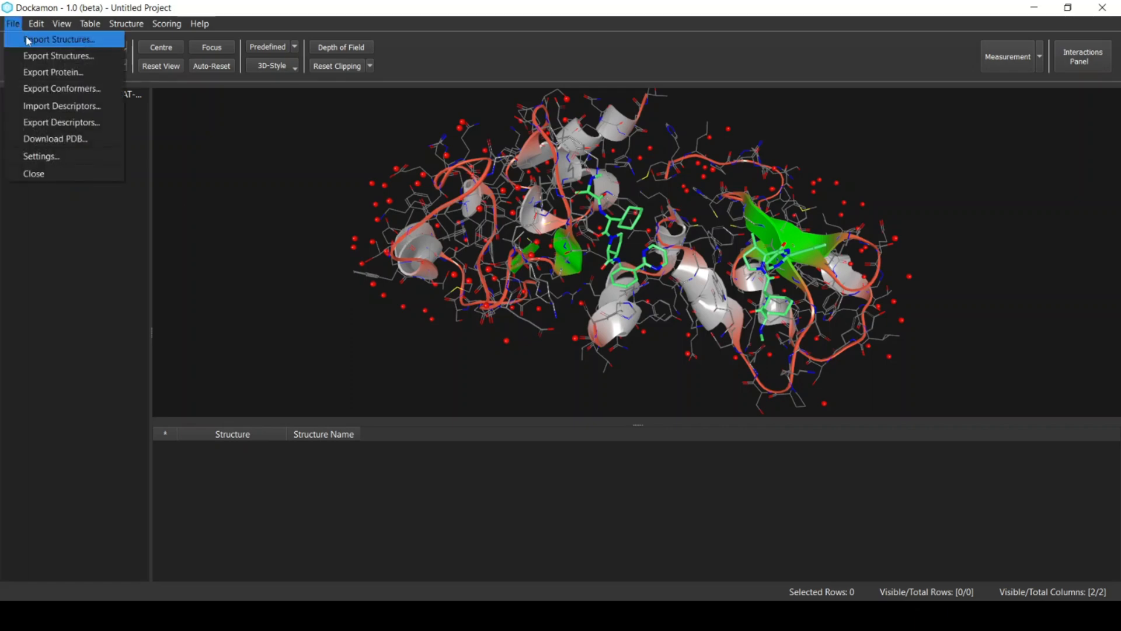
pyautogui.click(59, 40)
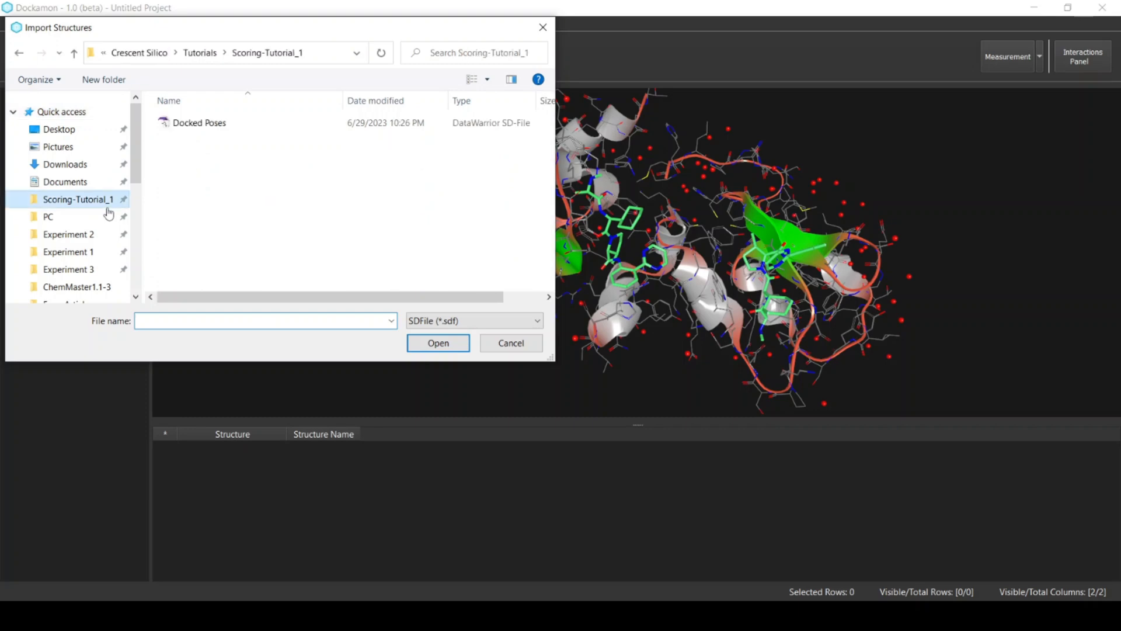
pyautogui.click(198, 123)
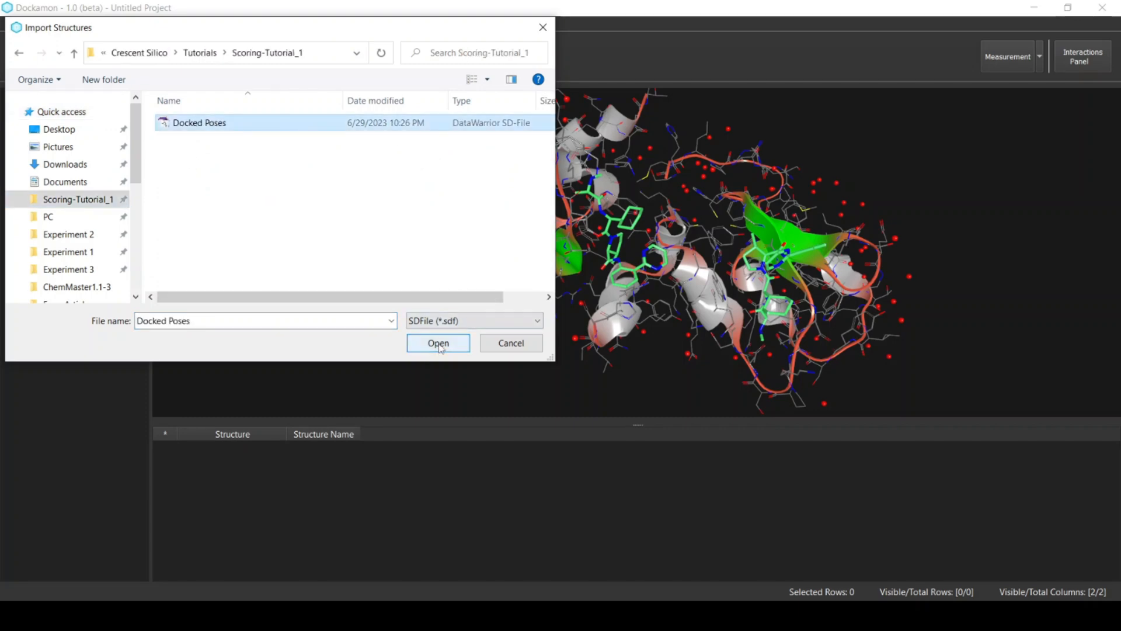
pyautogui.click(438, 344)
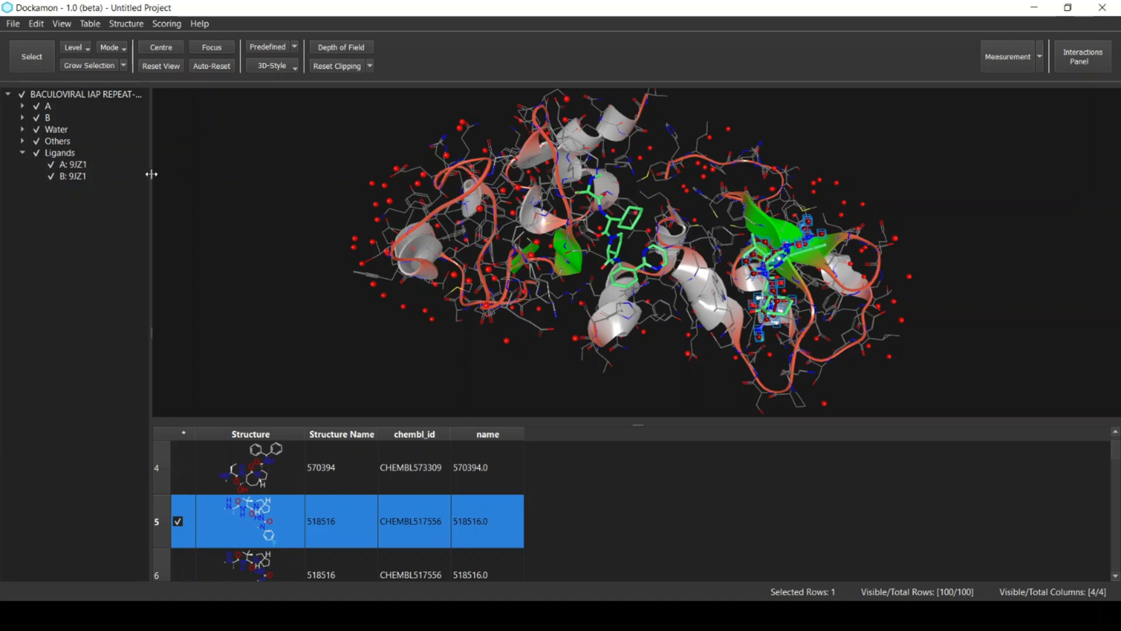
# Step: Focus the 3D view onto the docked ligand pose in the binding pocket
pyautogui.click(212, 47)
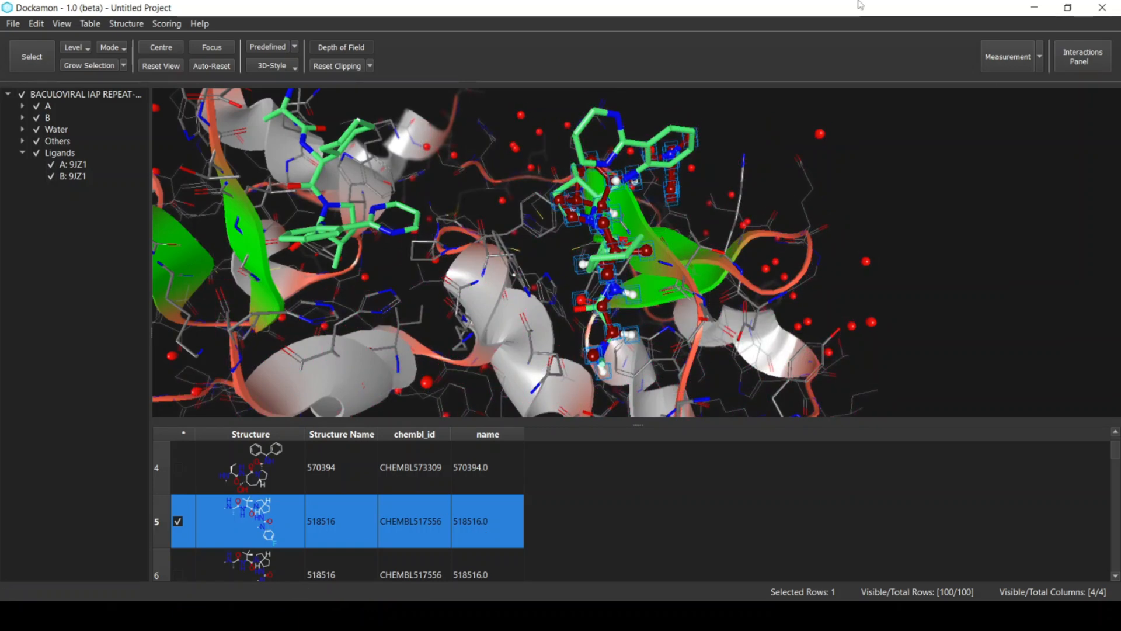
pyautogui.moveTo(165, 26)
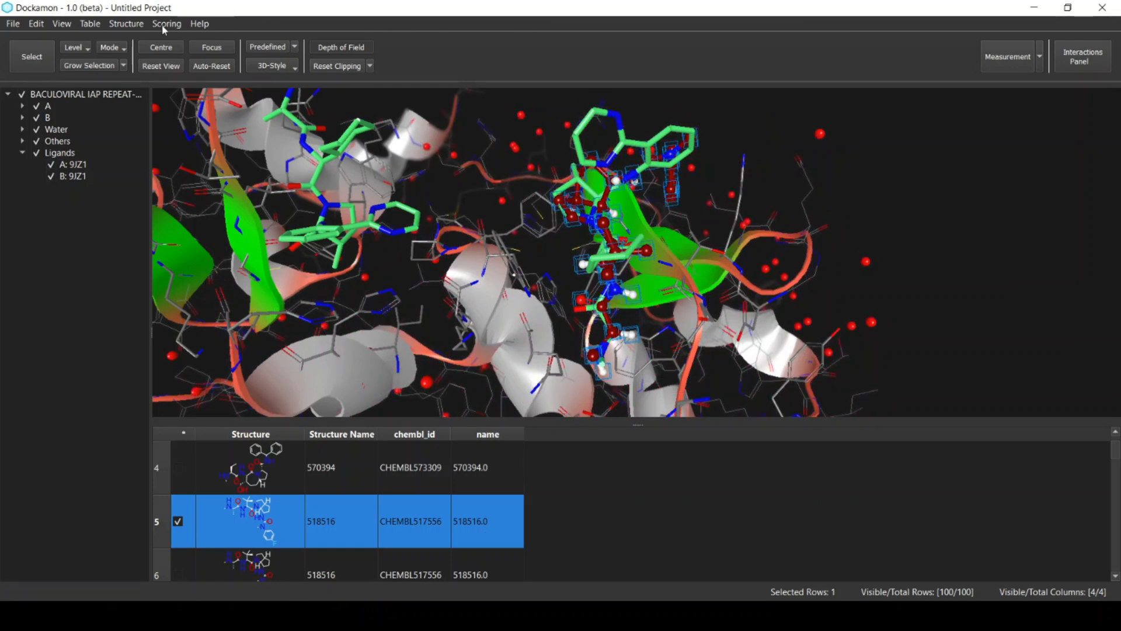
# Step: Prepare the protein, adding hydrogens, assigning bond orders and removing water outside the active site
pyautogui.click(127, 23)
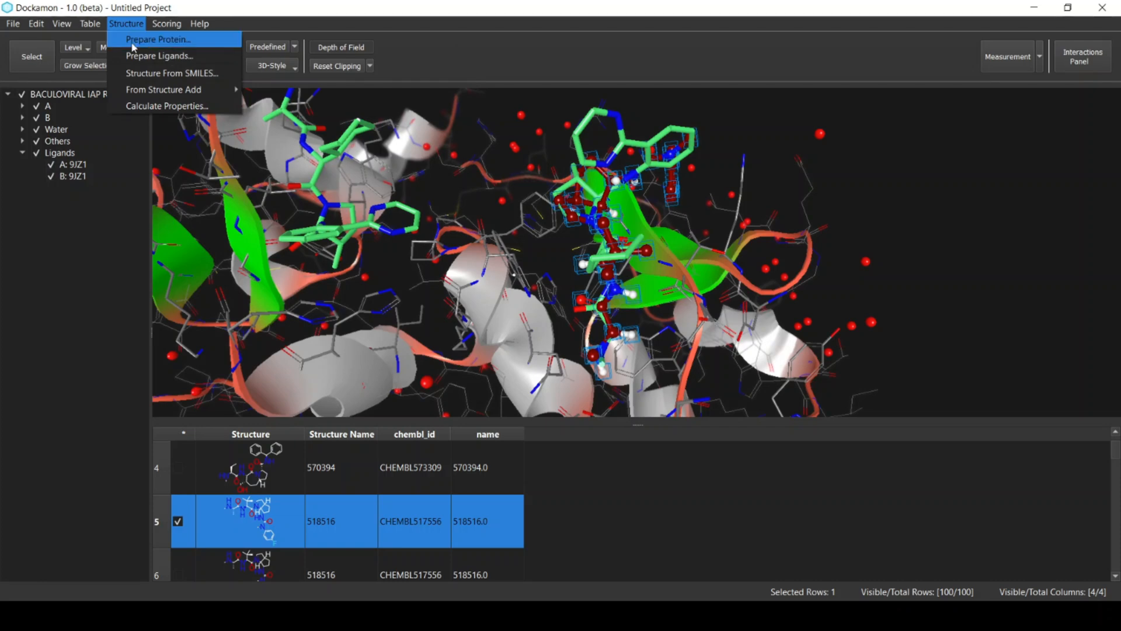
pyautogui.click(158, 39)
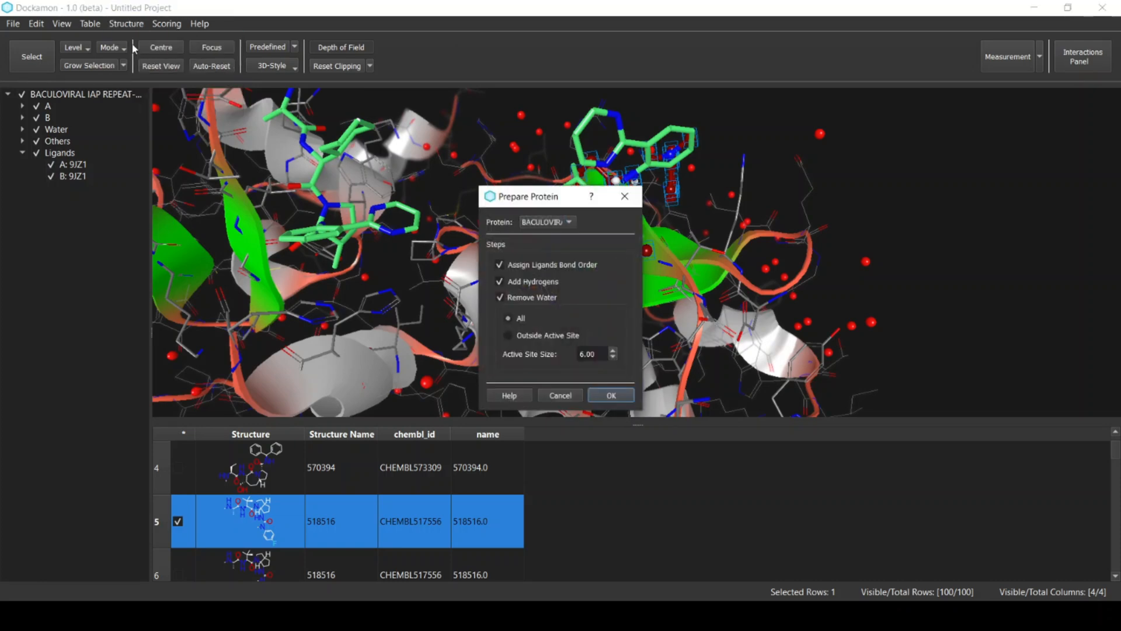
pyautogui.moveTo(540, 213)
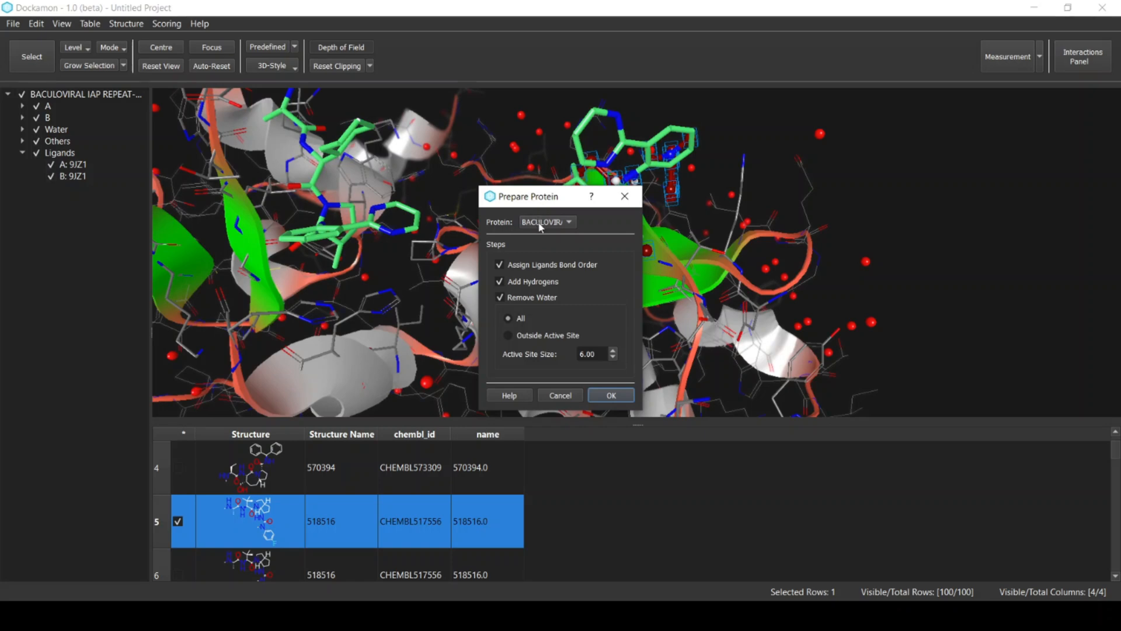
pyautogui.click(568, 221)
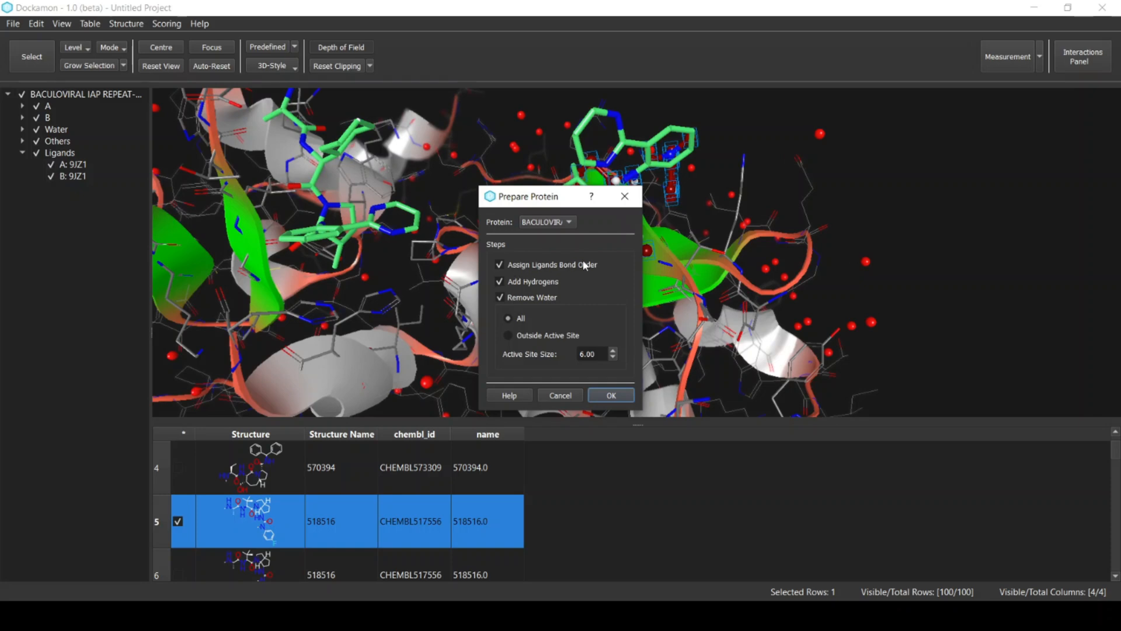
pyautogui.moveTo(570, 284)
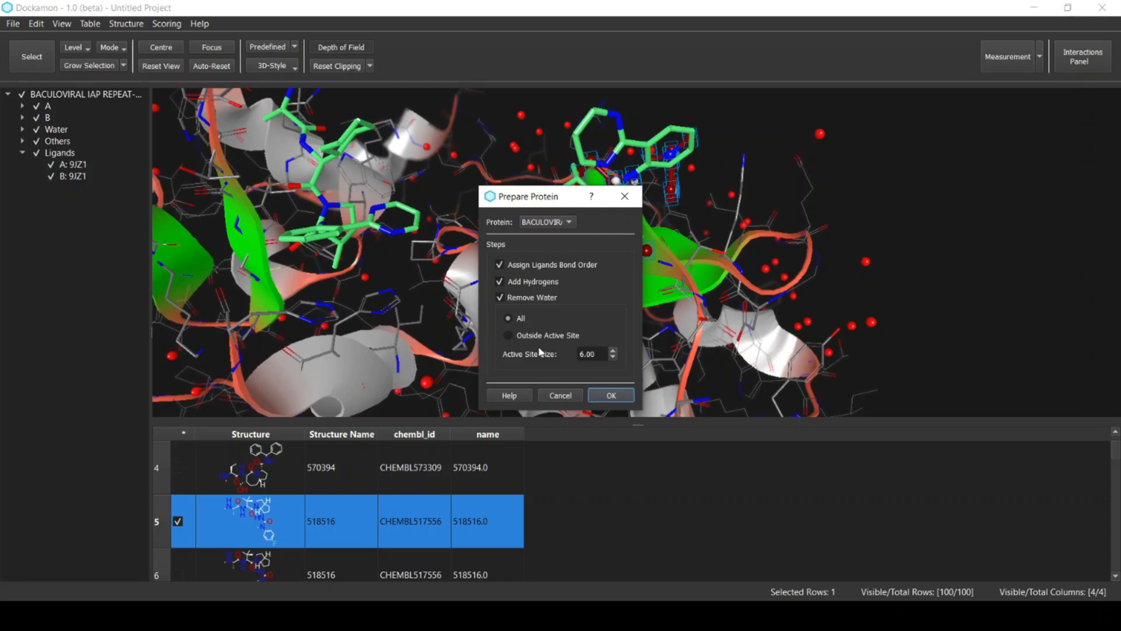
pyautogui.click(508, 335)
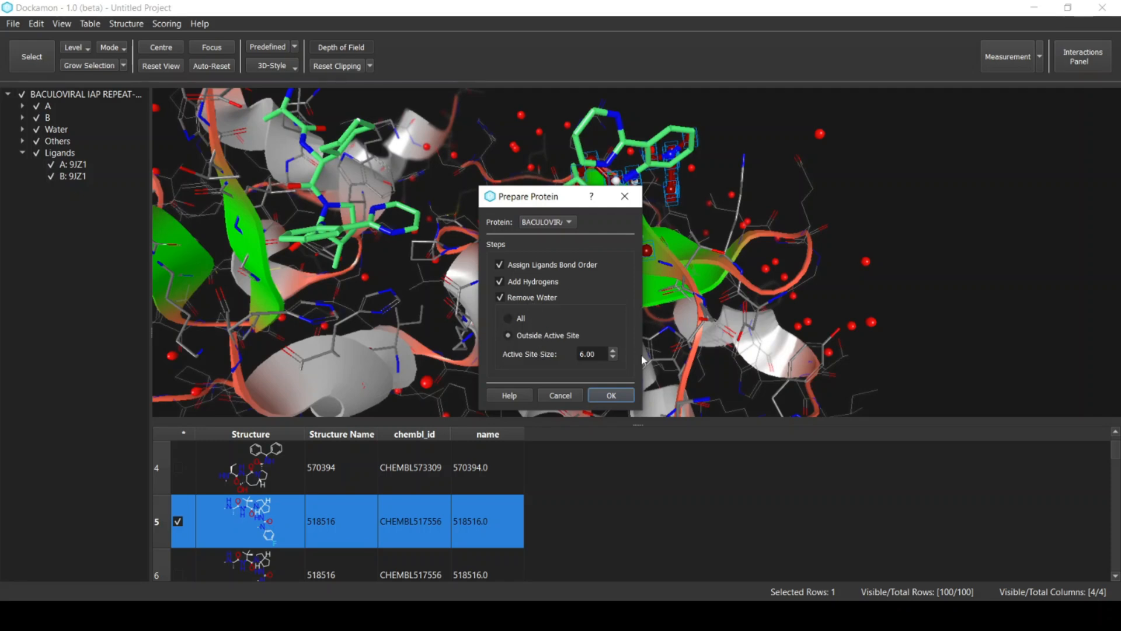
pyautogui.click(610, 395)
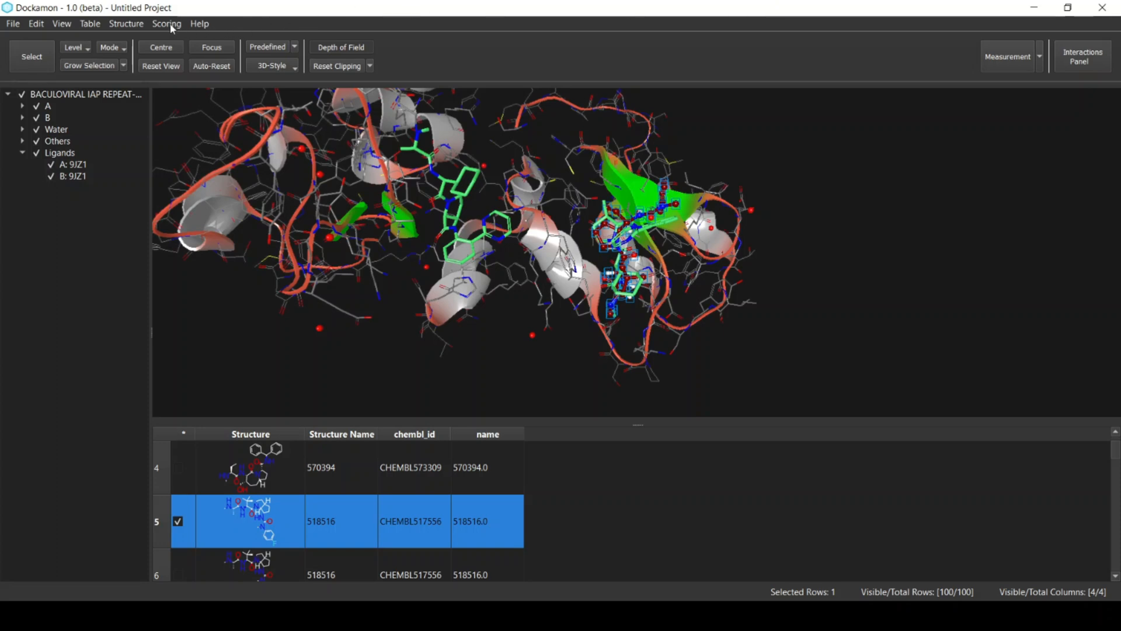
# Step: Set up Score Ligands for all structures with RF-Score (V2), ligands excluded
pyautogui.click(167, 23)
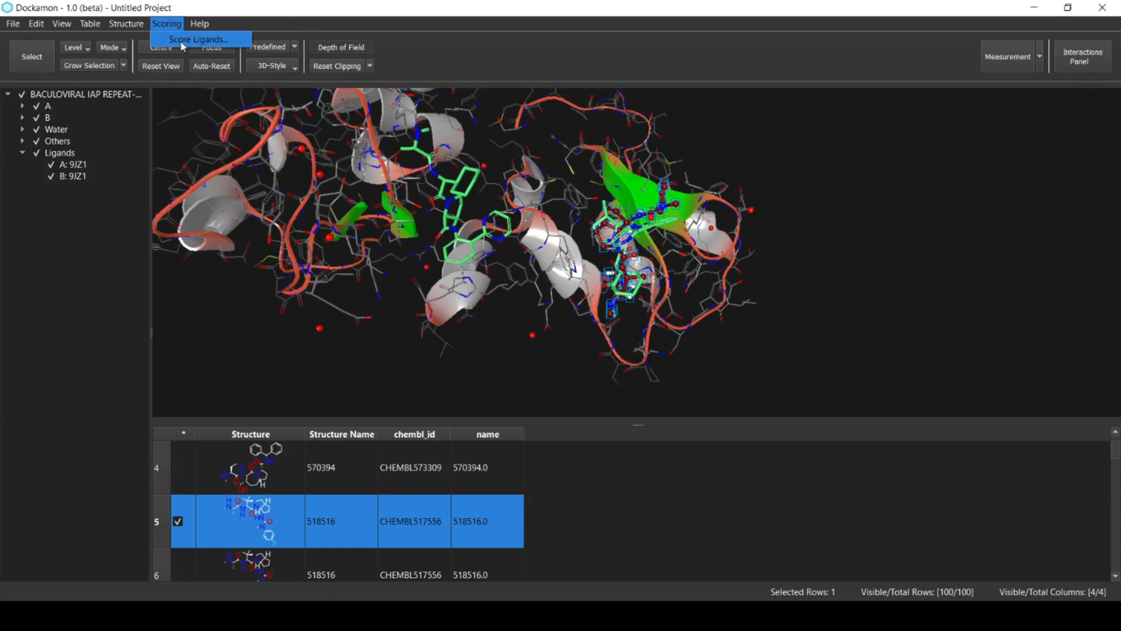
pyautogui.click(198, 39)
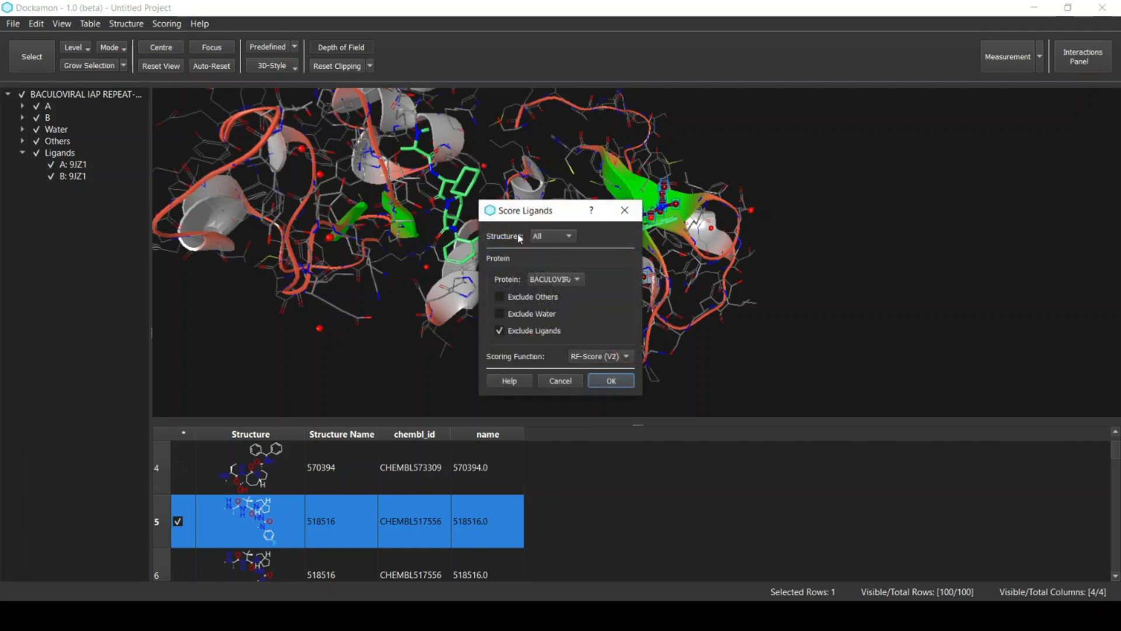
pyautogui.moveTo(526, 209); pyautogui.dragTo(604, 197)
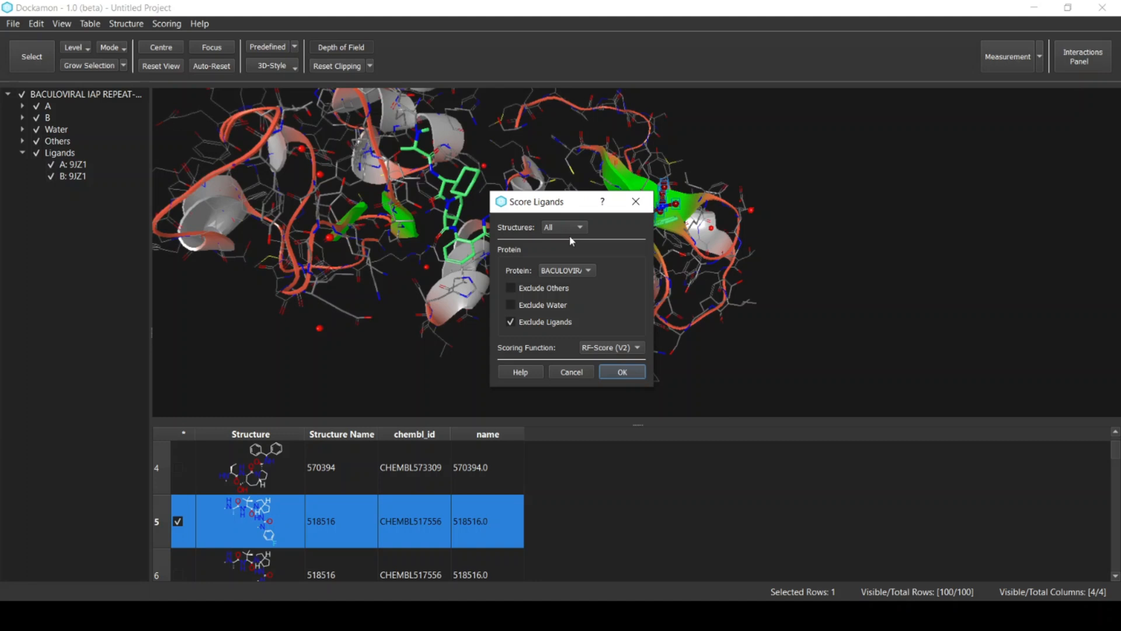
pyautogui.moveTo(538, 233)
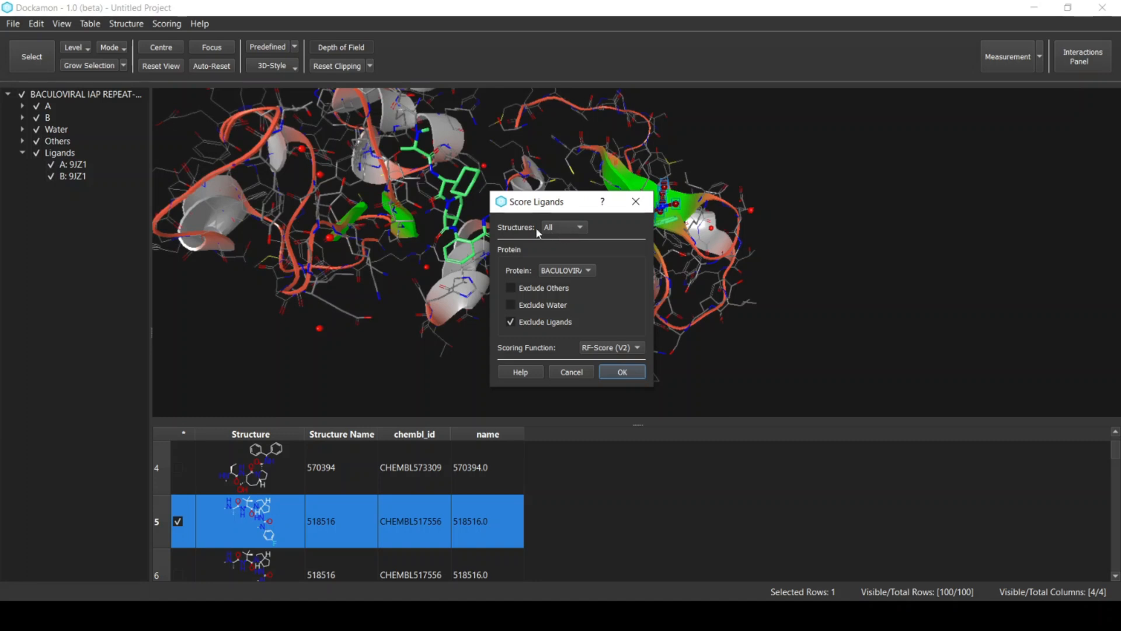
pyautogui.moveTo(569, 237)
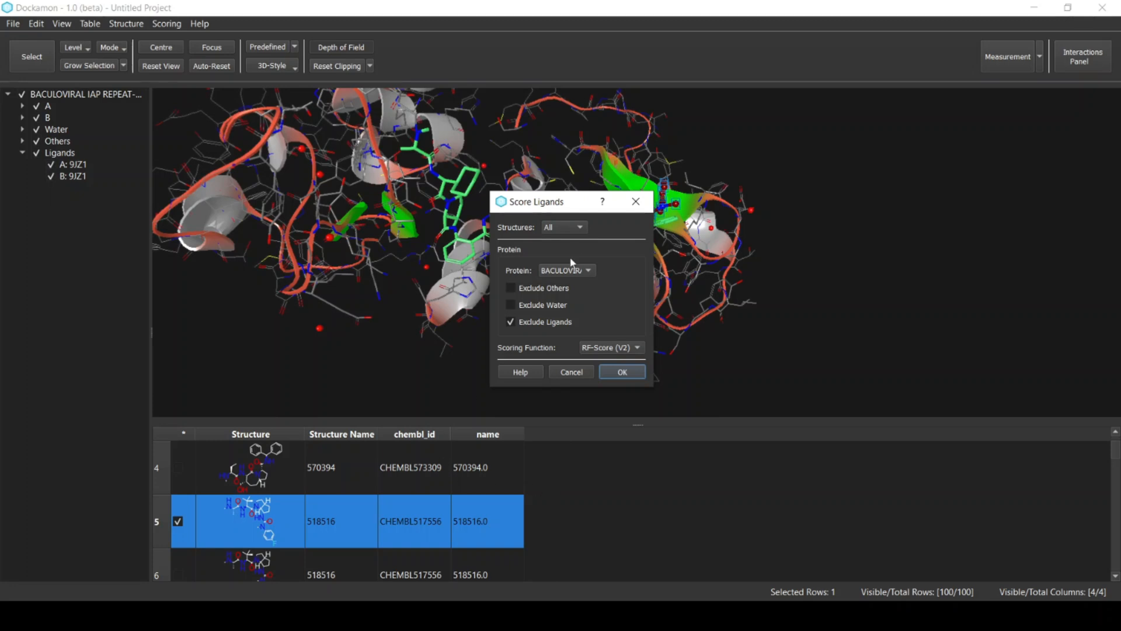
pyautogui.click(563, 227)
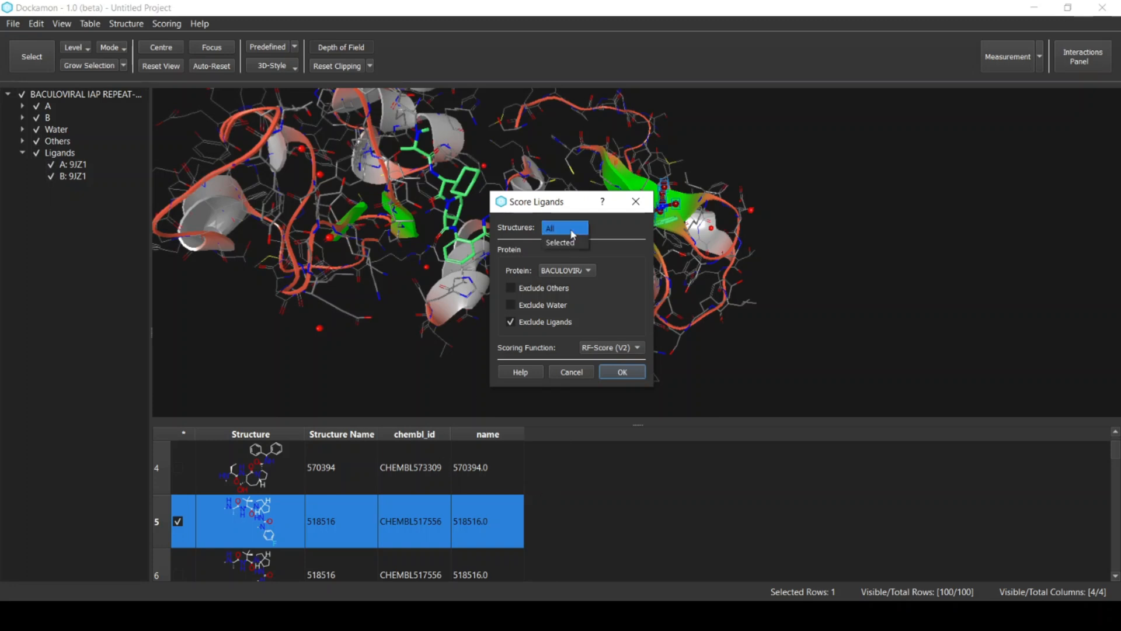
pyautogui.click(549, 228)
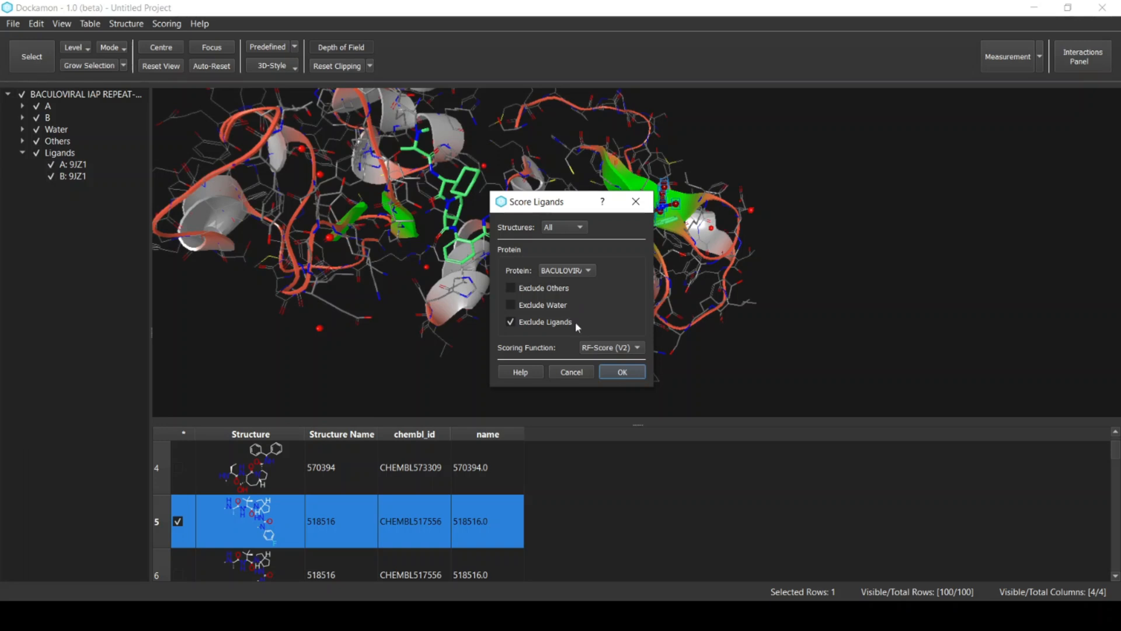
pyautogui.moveTo(617, 320)
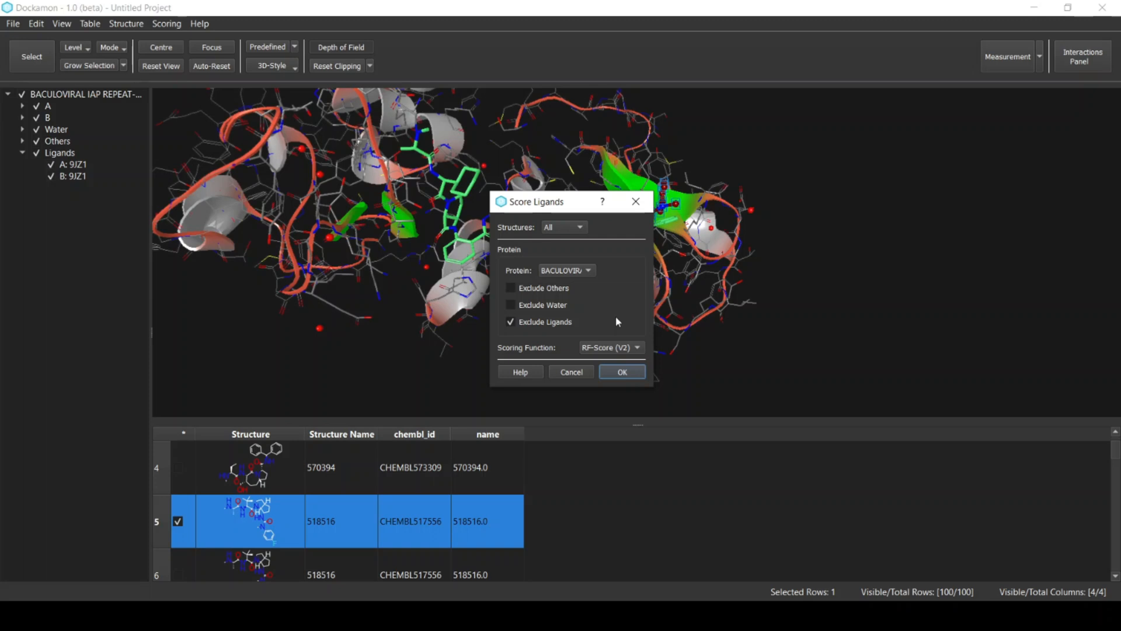
pyautogui.moveTo(540, 327)
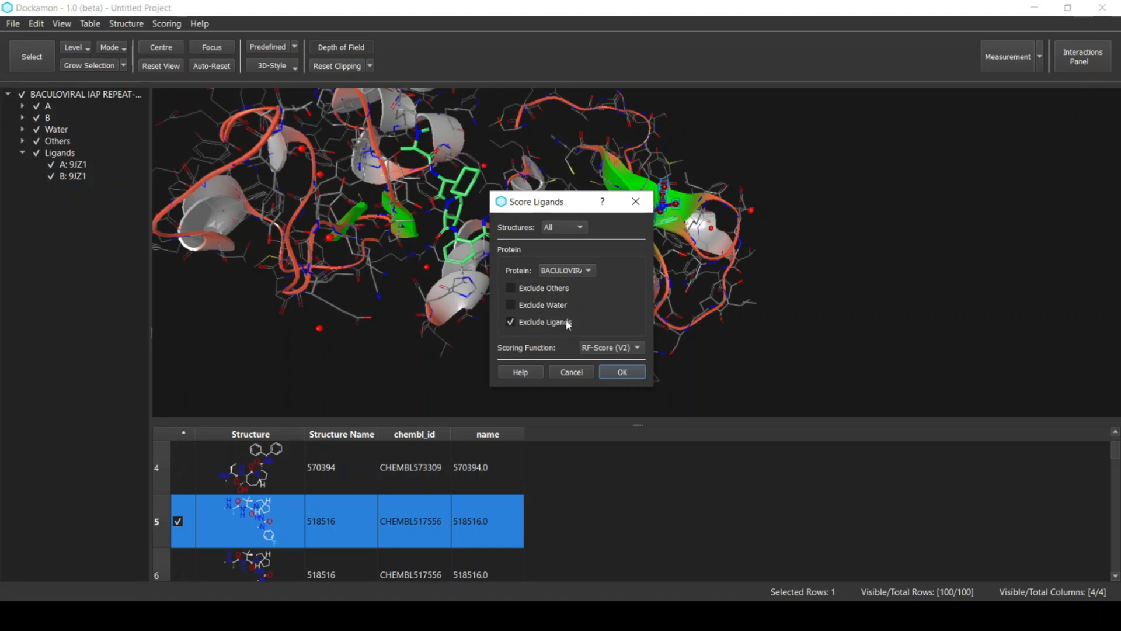
pyautogui.moveTo(94, 278)
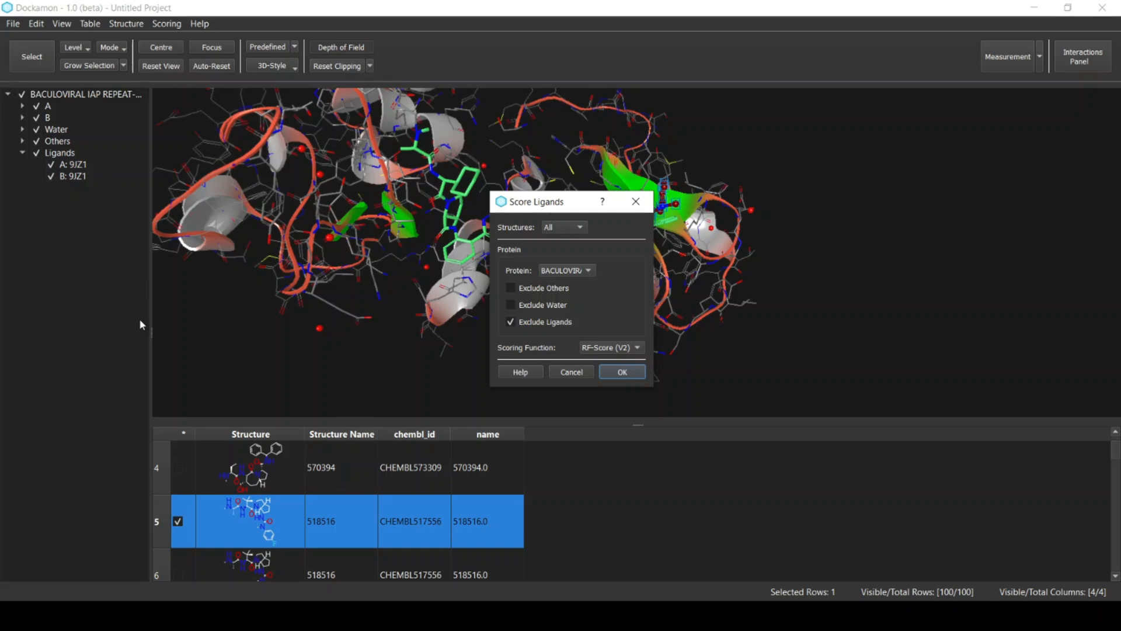
pyautogui.moveTo(271, 479)
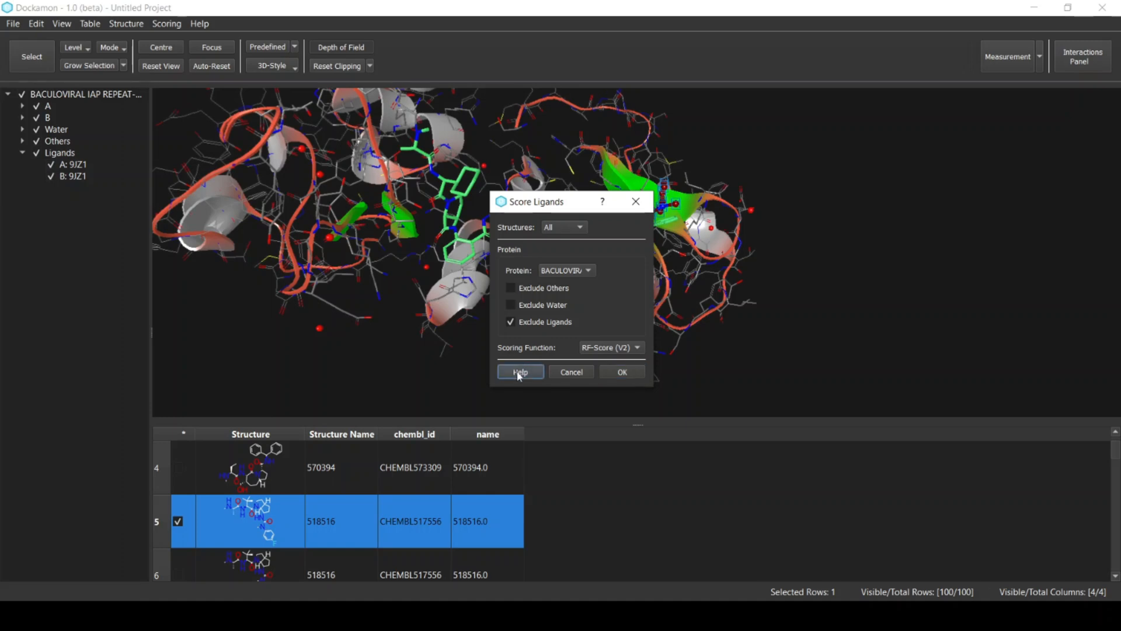
# Step: Read the Score Ligands help page down to the RF-Score implementation details and references
pyautogui.click(520, 372)
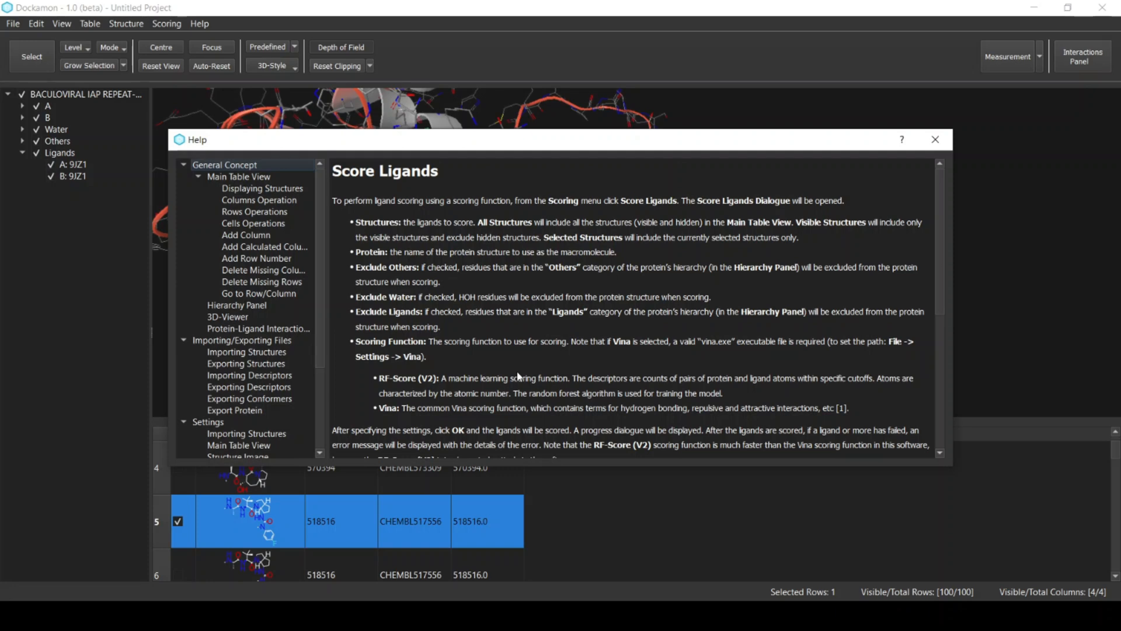
pyautogui.scroll(-3)
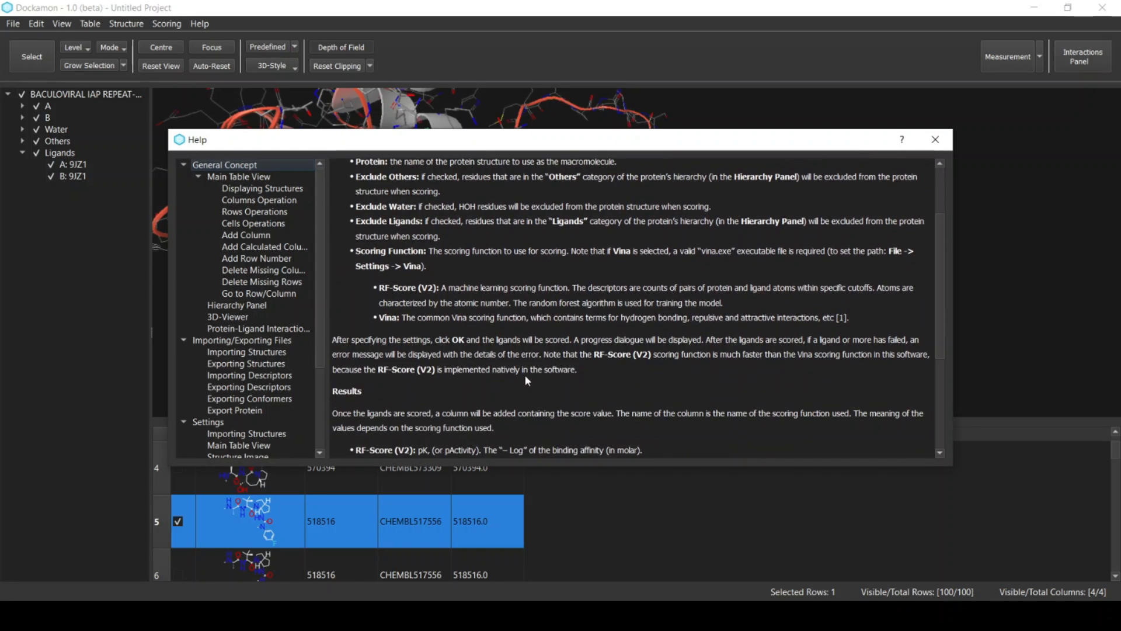
pyautogui.scroll(-3)
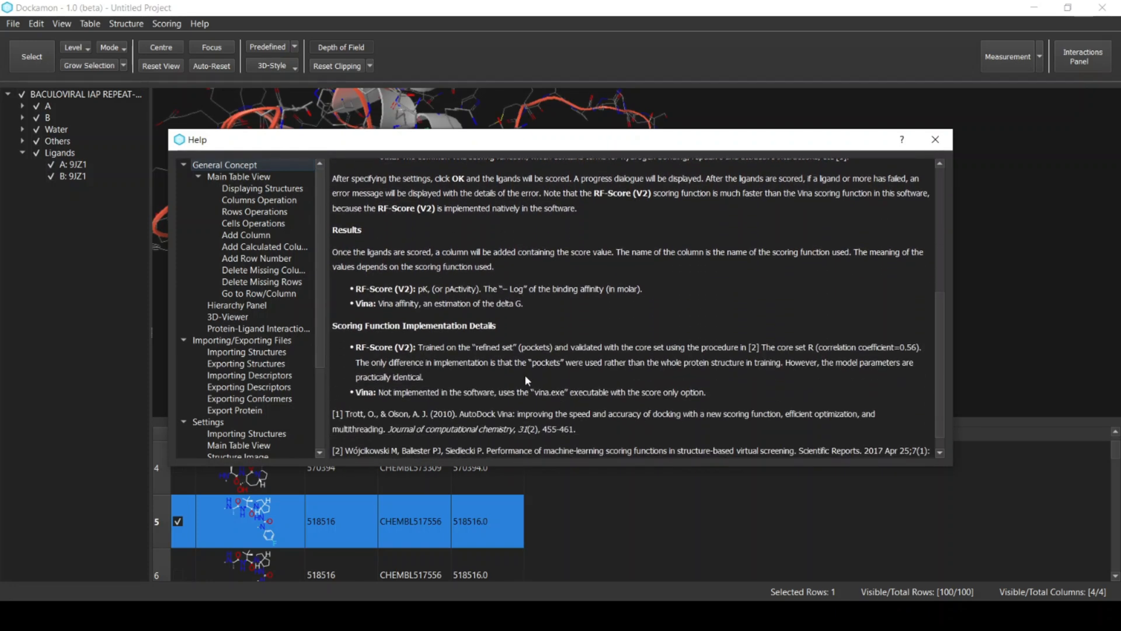
pyautogui.scroll(-3)
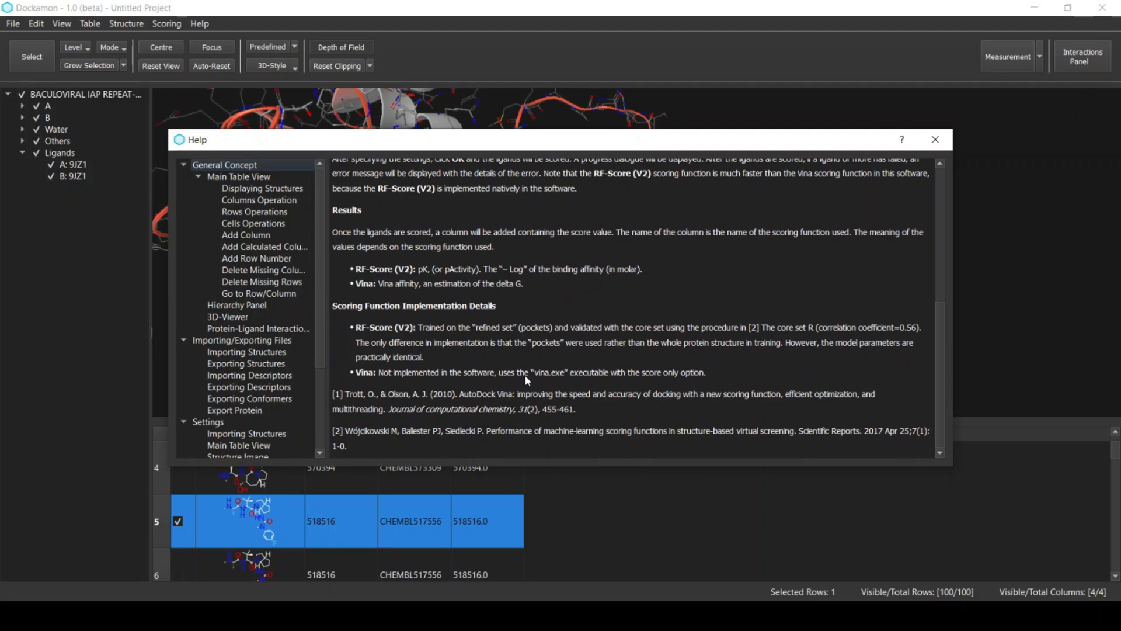
pyautogui.moveTo(444, 379)
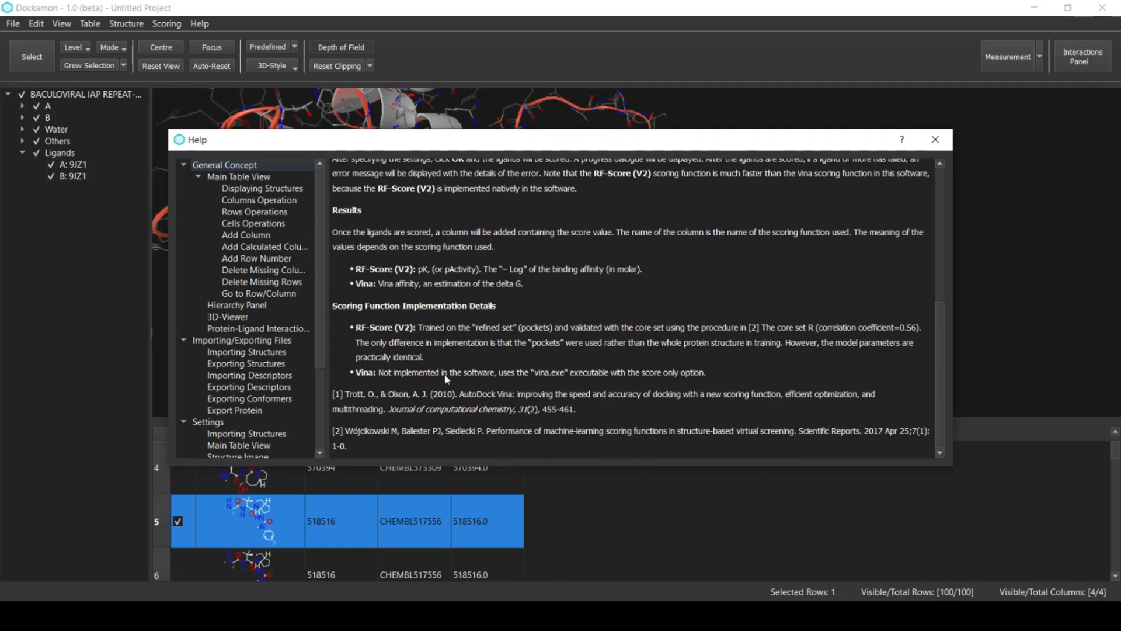
pyautogui.moveTo(333, 431); pyautogui.dragTo(350, 446)
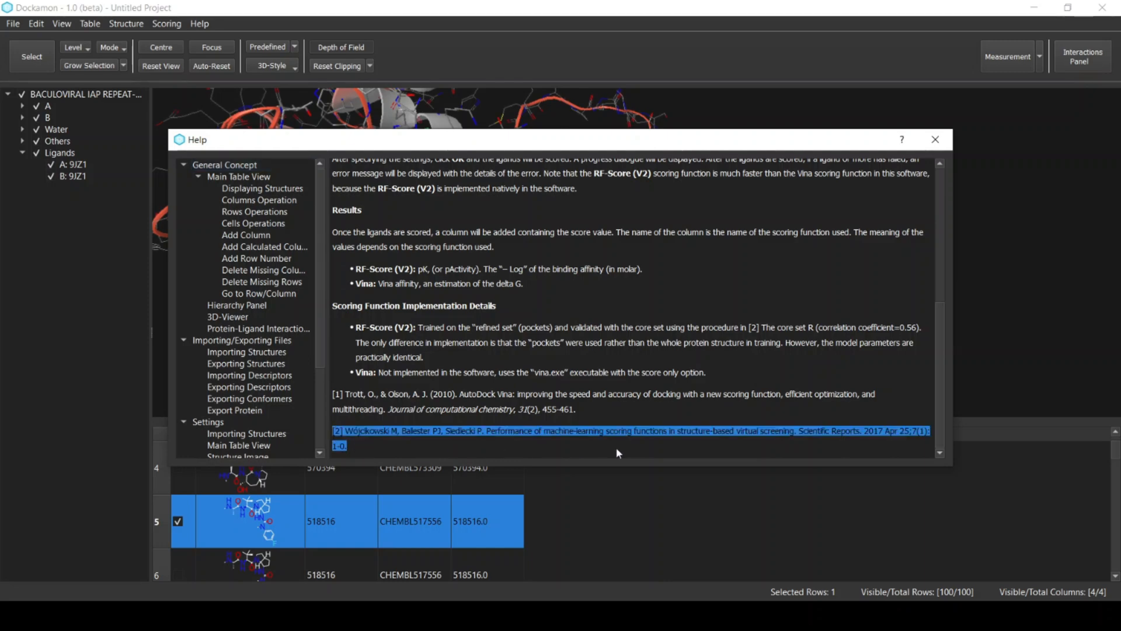
# Step: Run the RF-Score (V2) scoring on all 100 poses and dismiss the success message
pyautogui.click(934, 139)
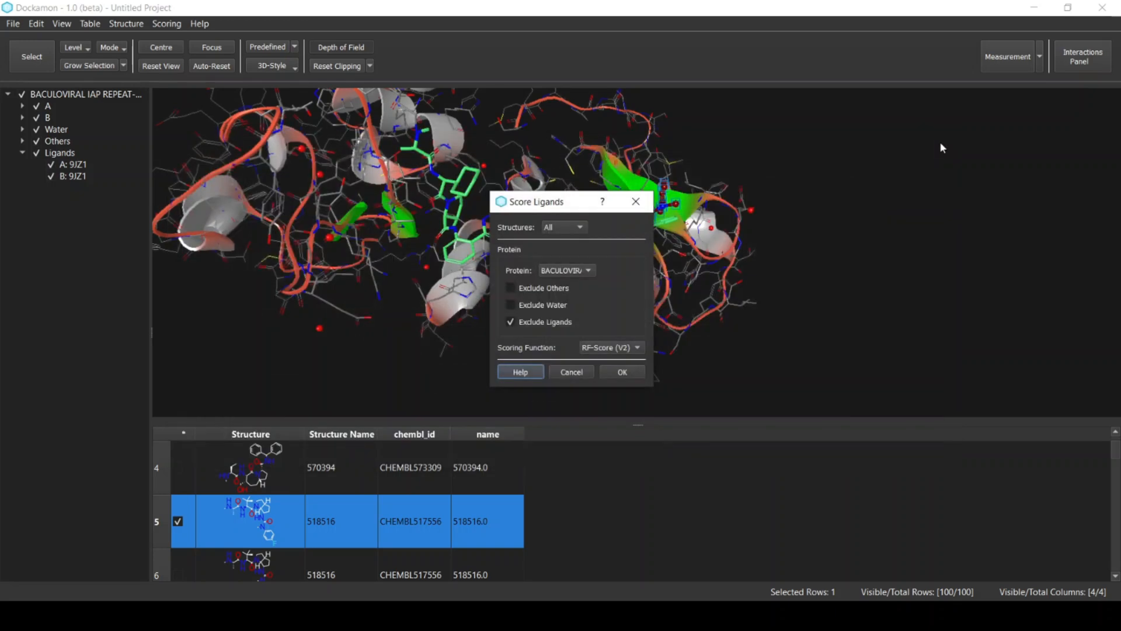
pyautogui.moveTo(618, 280)
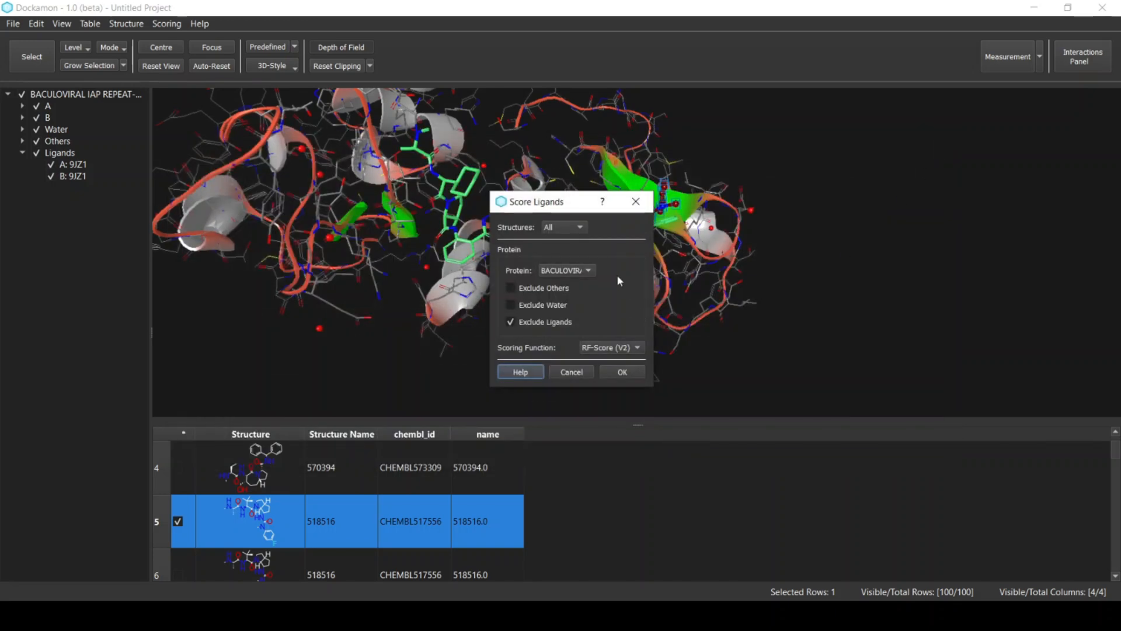
pyautogui.click(620, 372)
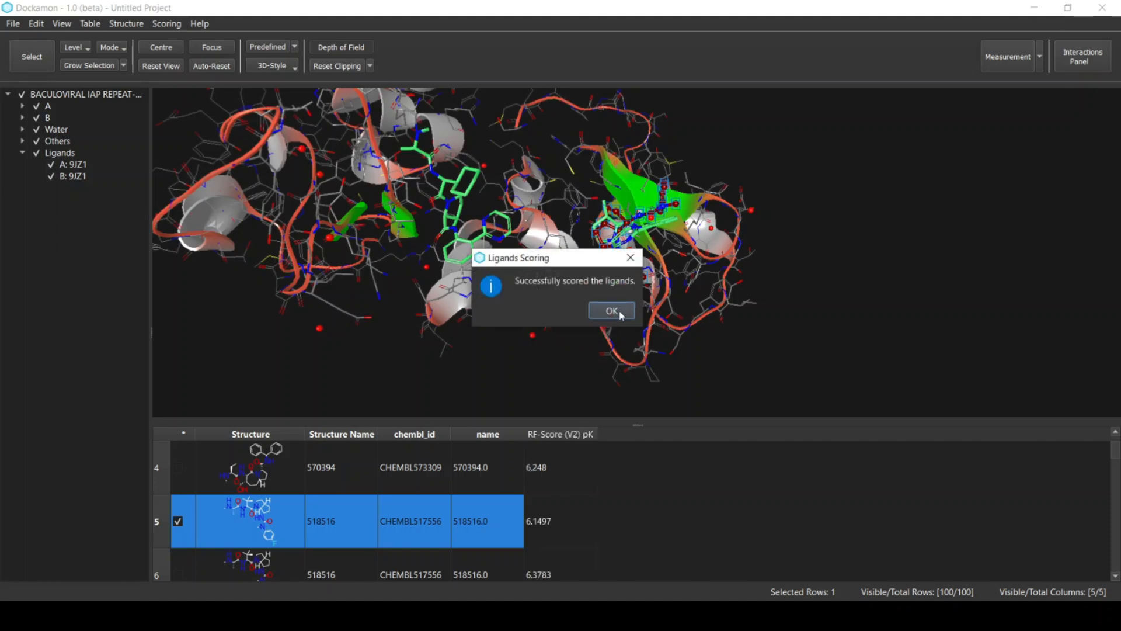
pyautogui.click(610, 311)
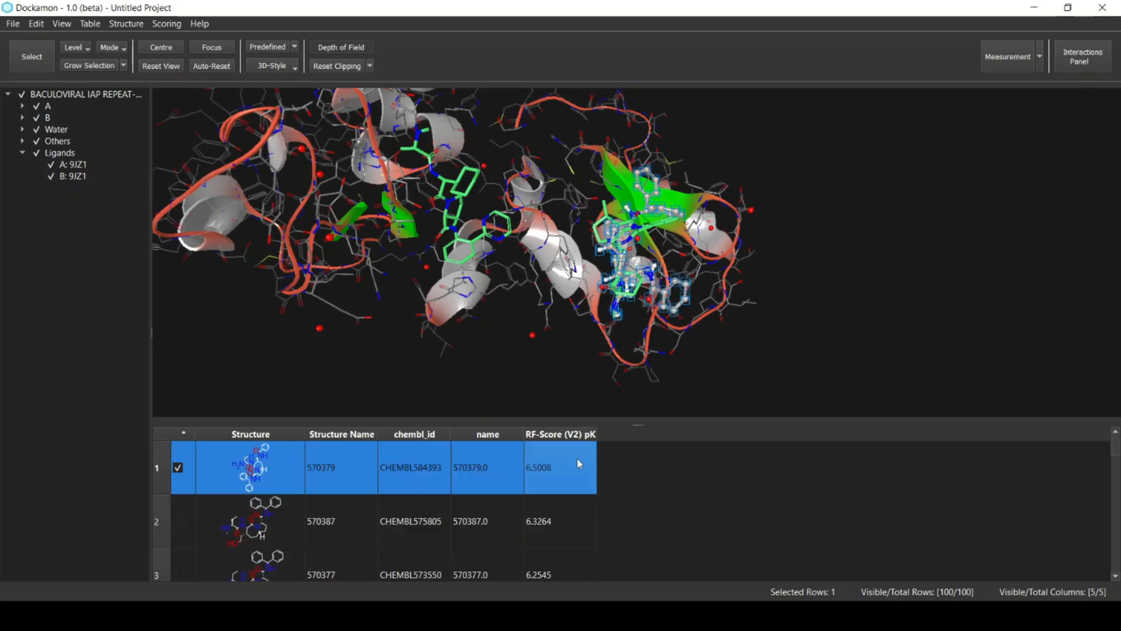
pyautogui.moveTo(594, 453)
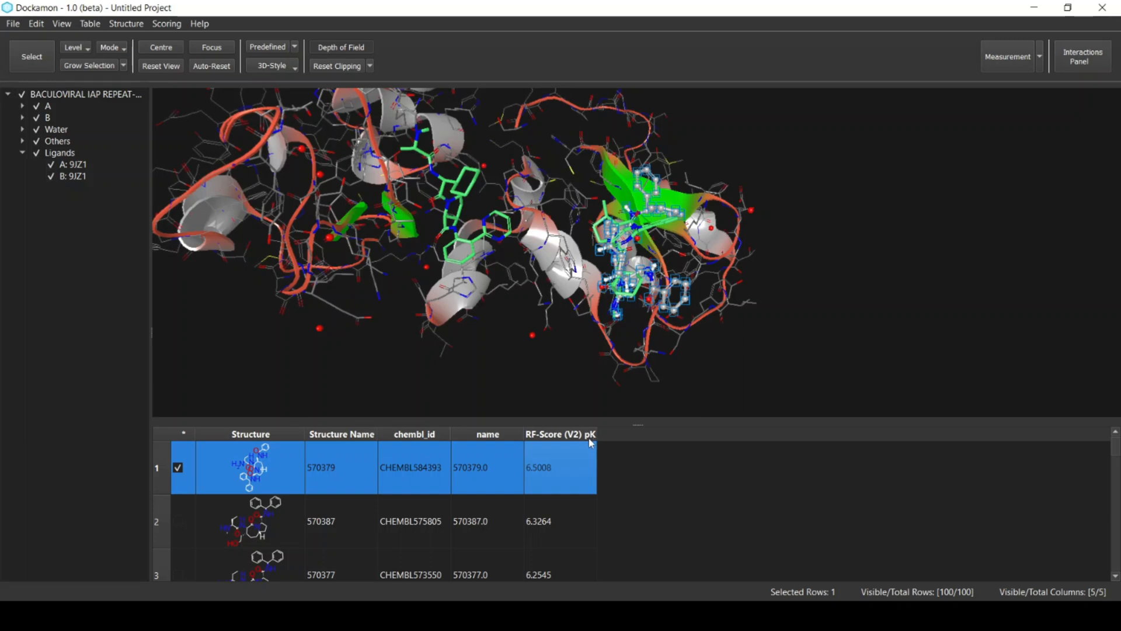
pyautogui.moveTo(597, 451)
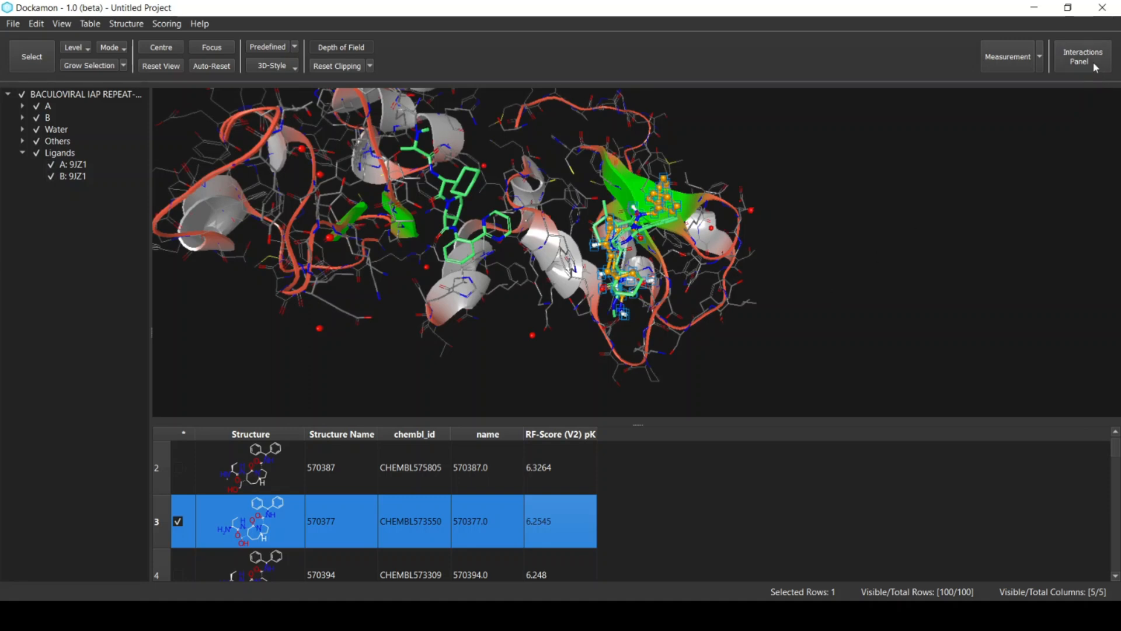
# Step: Map ligand 570377's hydrogen-bond and hydrophobic contacts in the Interactions Panel, then hide it
pyautogui.click(1081, 56)
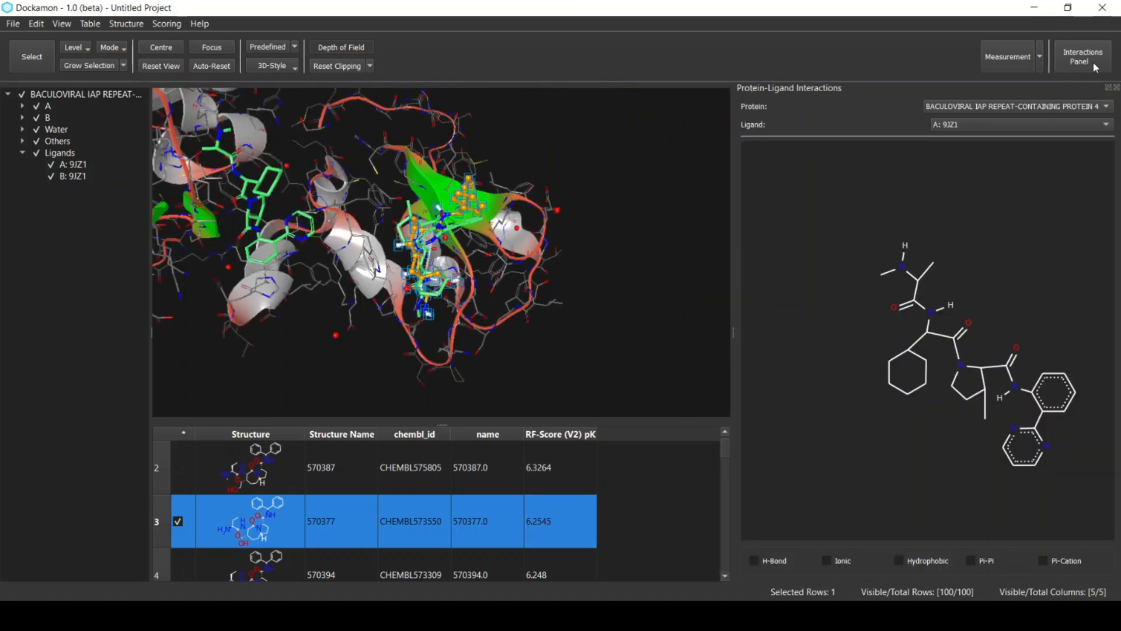
pyautogui.moveTo(1018, 118)
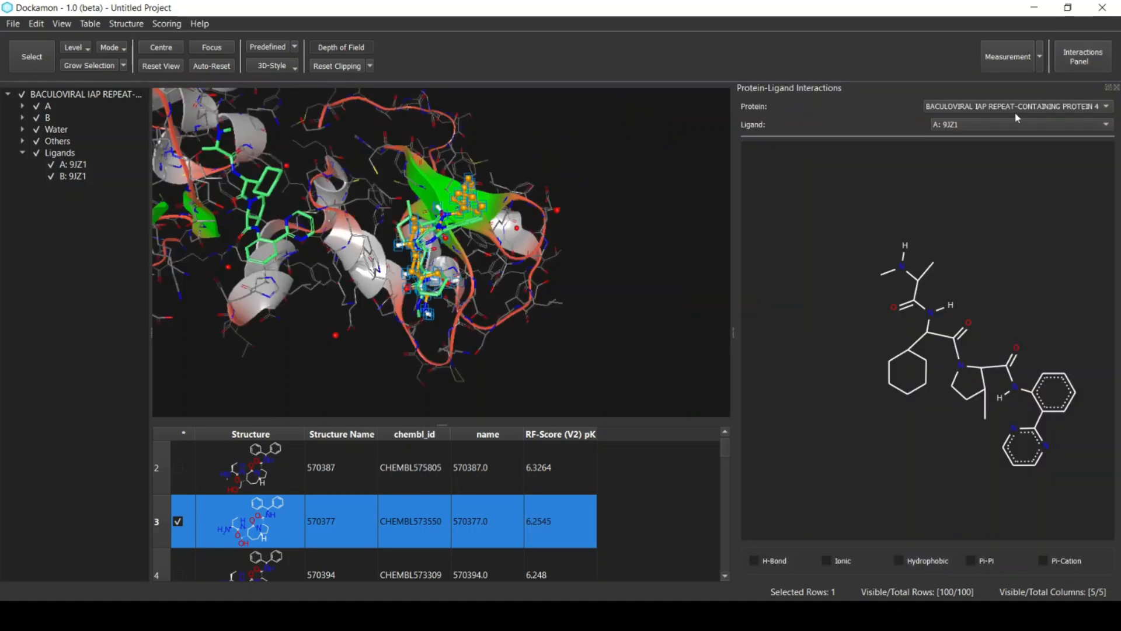
pyautogui.moveTo(985, 113)
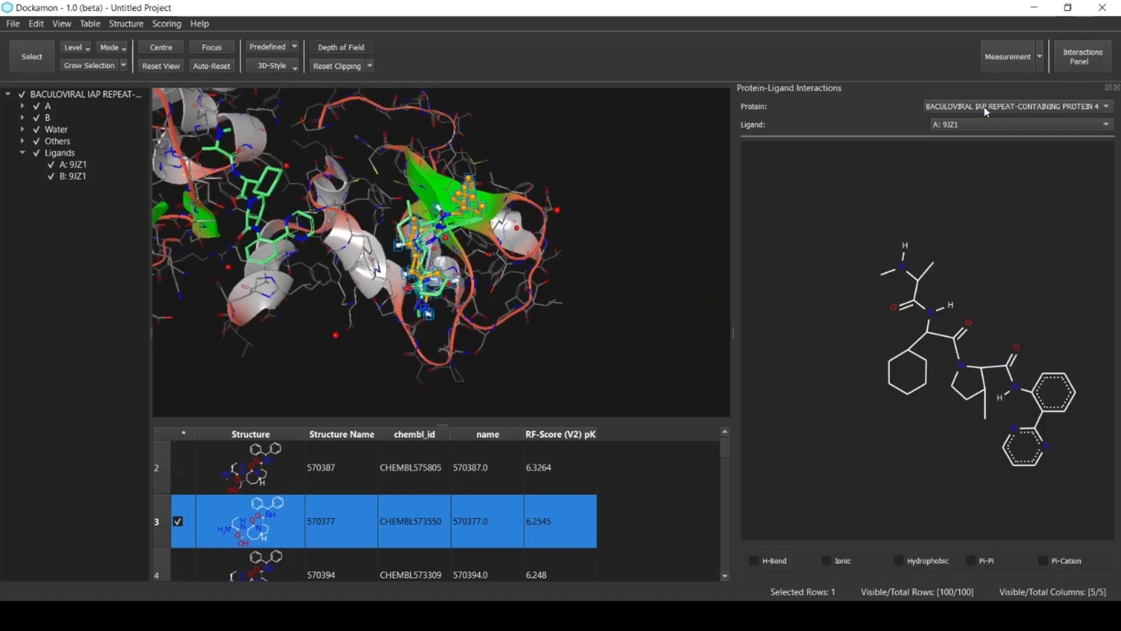
pyautogui.click(1015, 124)
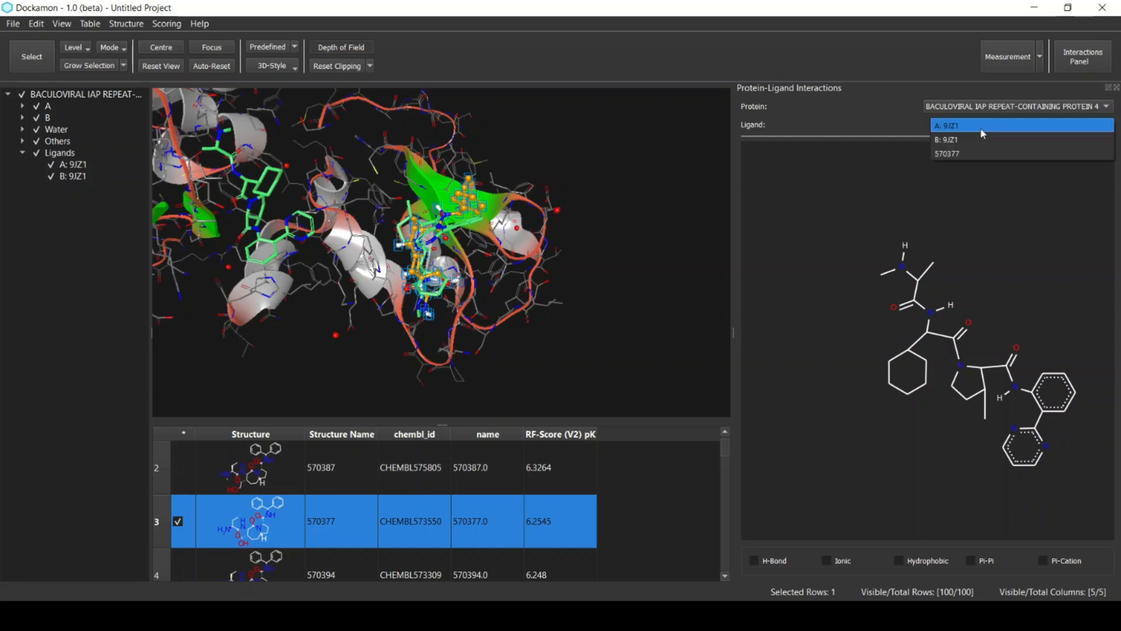
pyautogui.moveTo(980, 139)
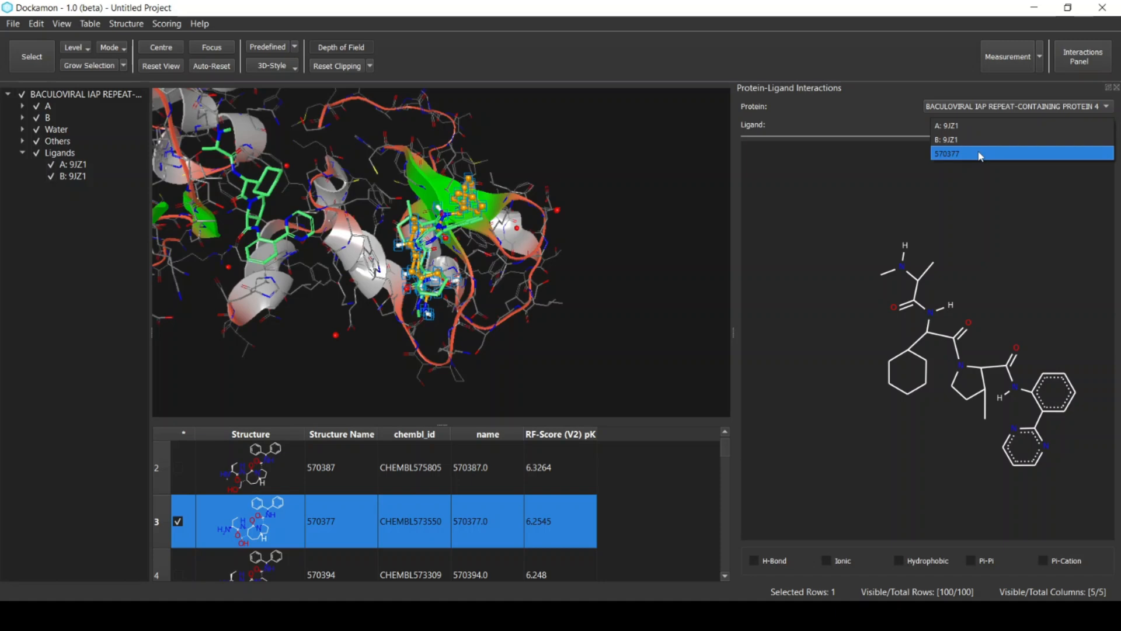
pyautogui.click(948, 153)
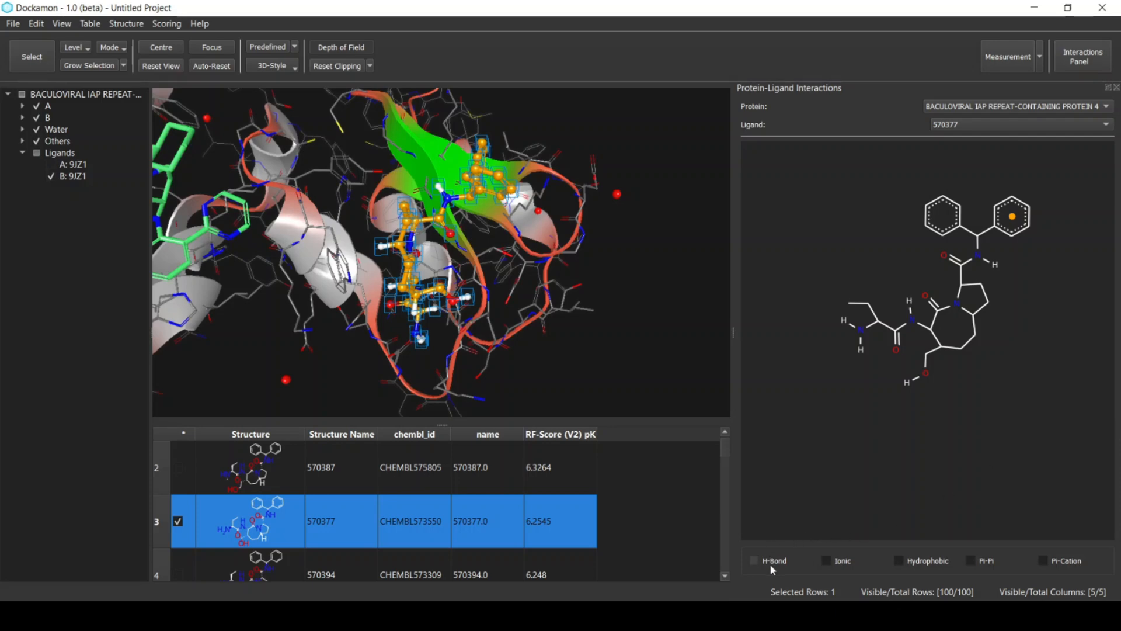
pyautogui.click(753, 561)
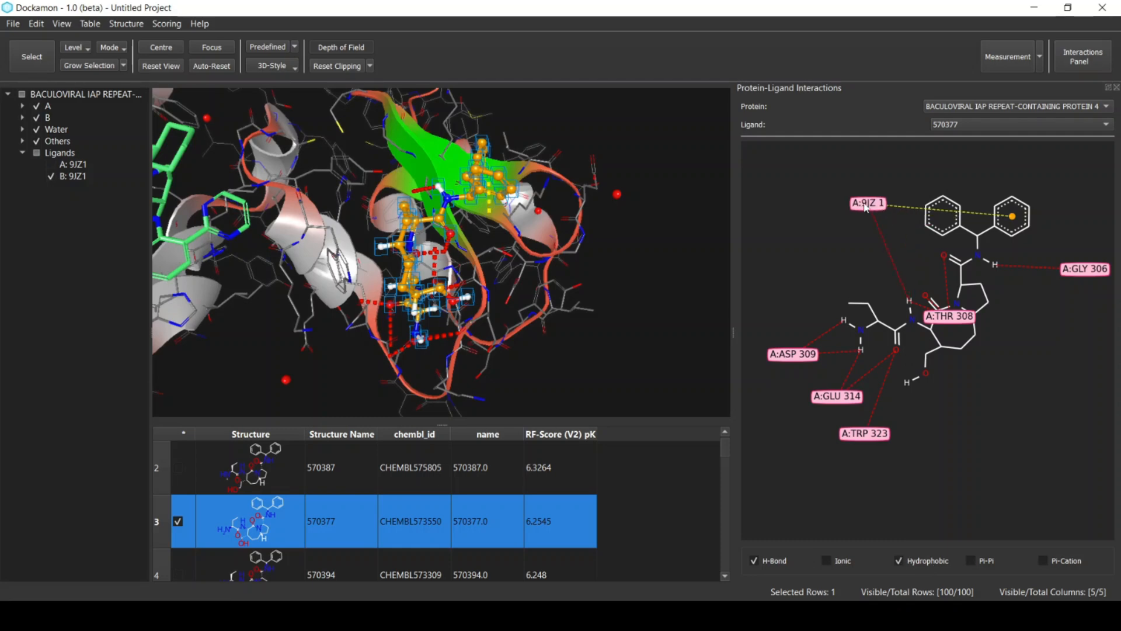
pyautogui.moveTo(786, 314)
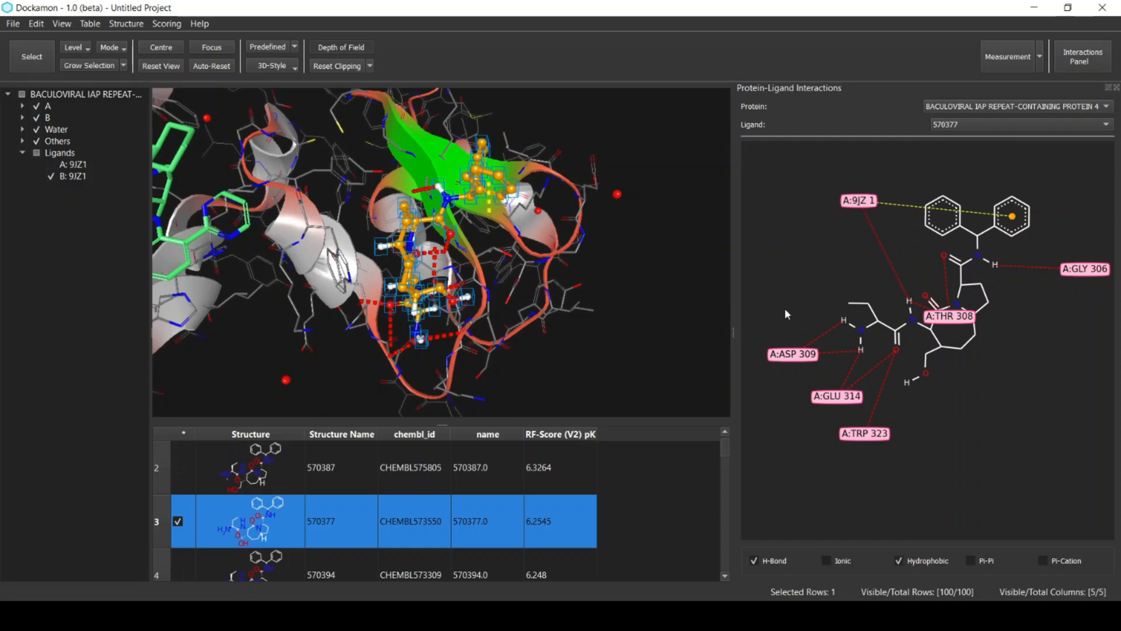
pyautogui.moveTo(820, 537)
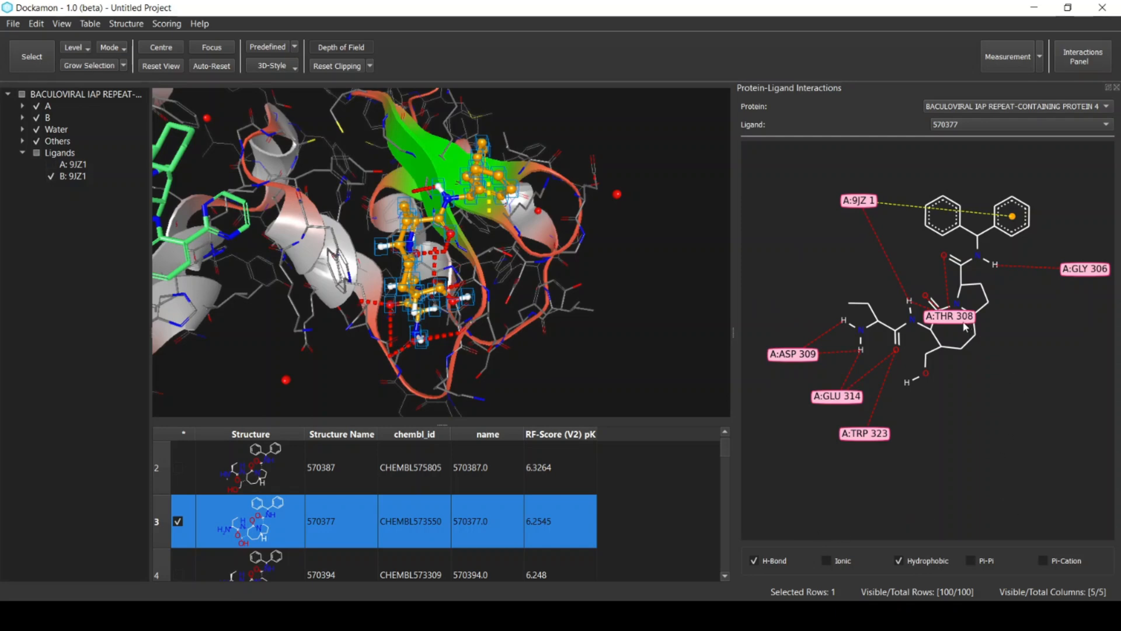
pyautogui.moveTo(949, 316); pyautogui.dragTo(830, 266)
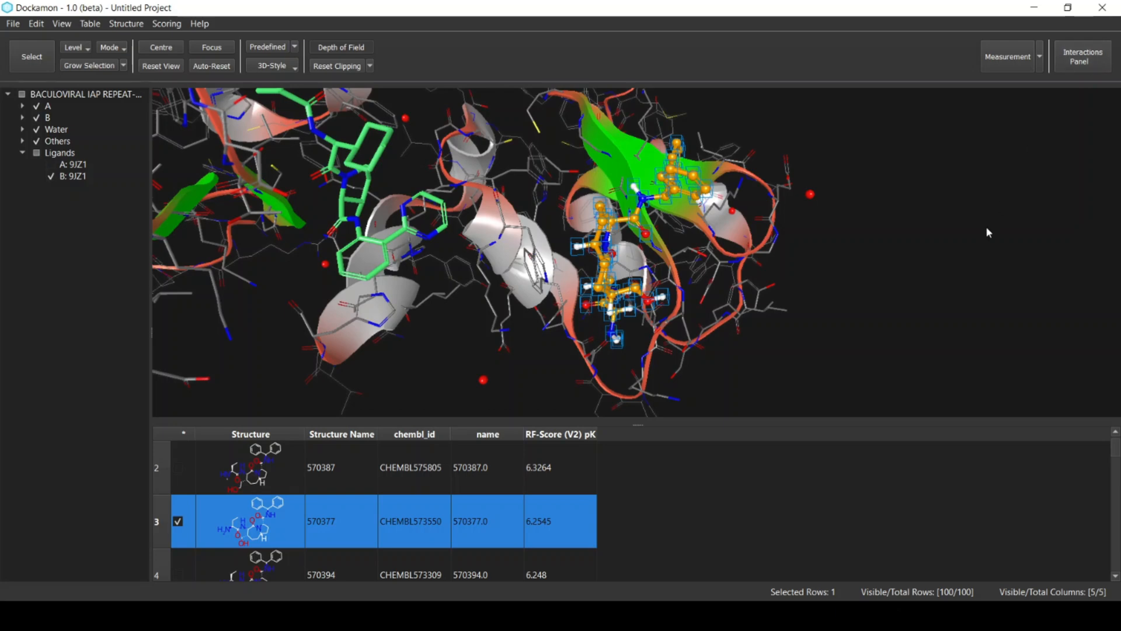
pyautogui.moveTo(791, 490)
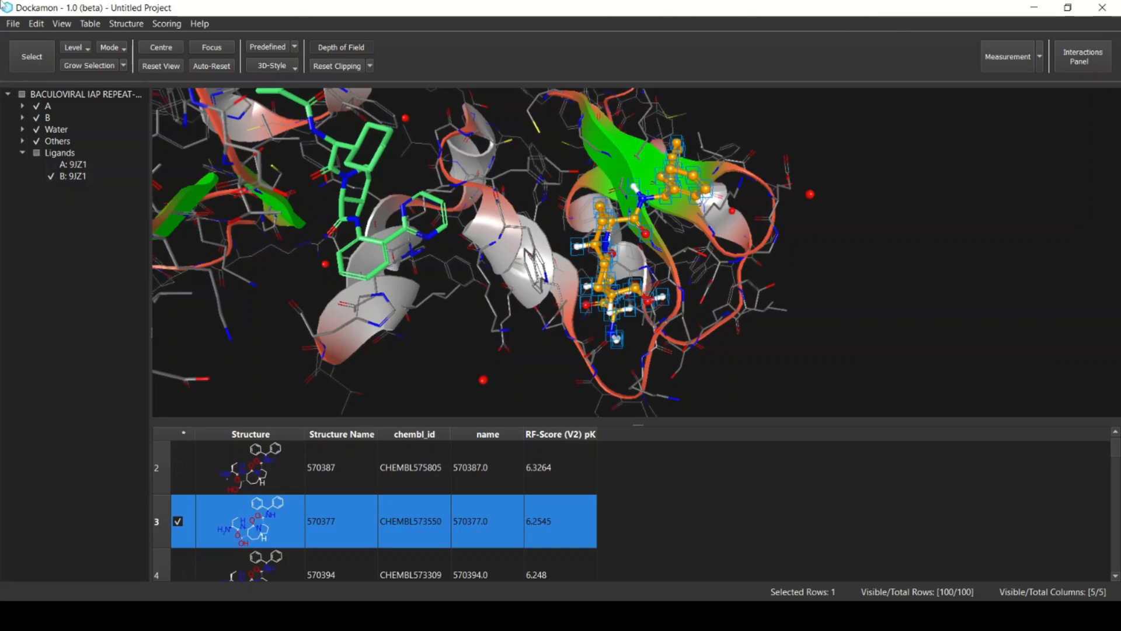
# Step: Export the descriptor table for all structures to Score Ligands.csv and confirm the export
pyautogui.click(12, 23)
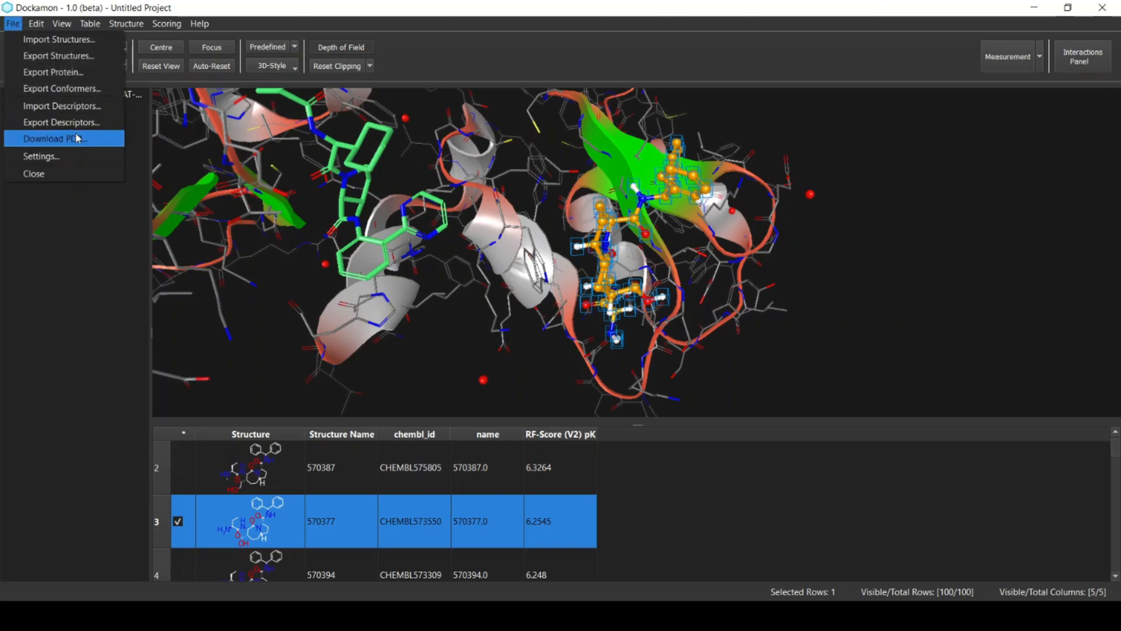
pyautogui.click(61, 121)
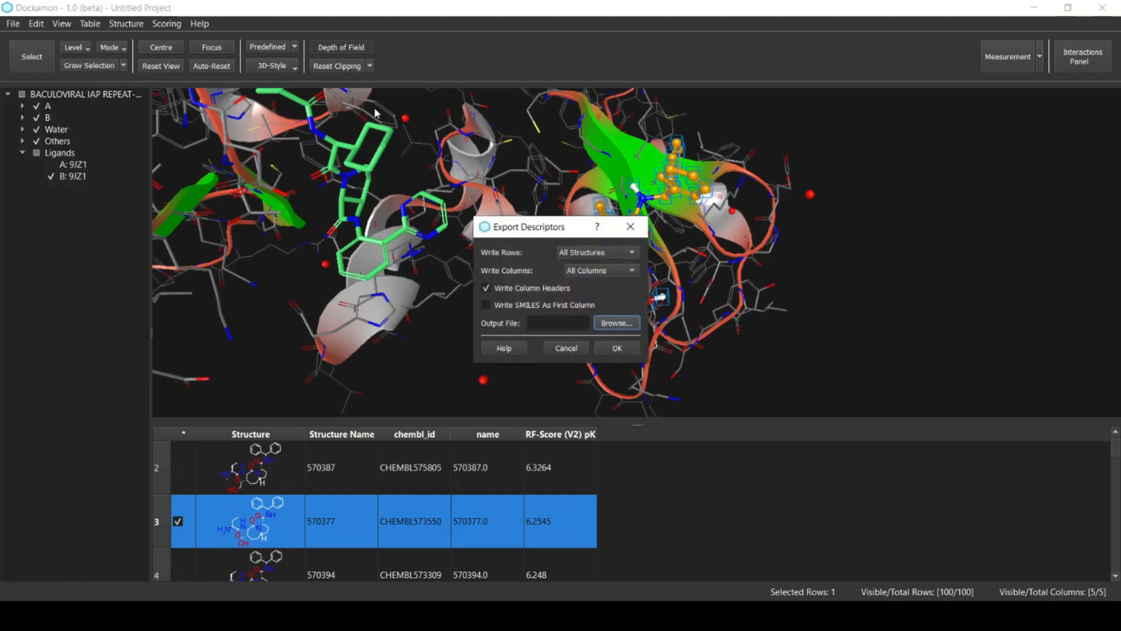
pyautogui.click(615, 322)
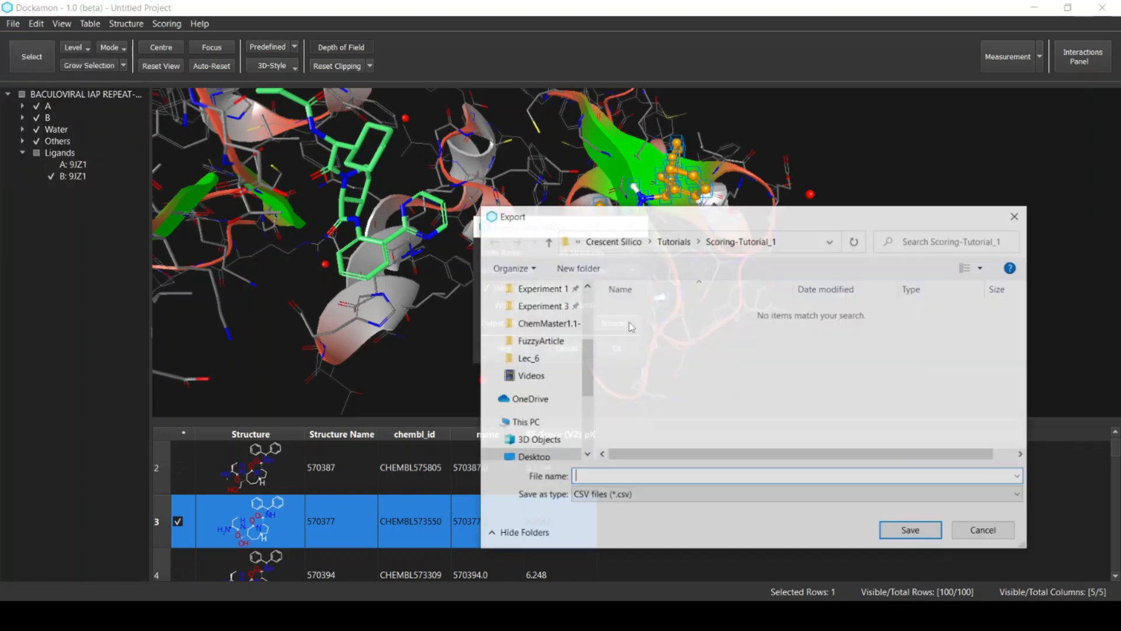
pyautogui.write('Score Ligands')
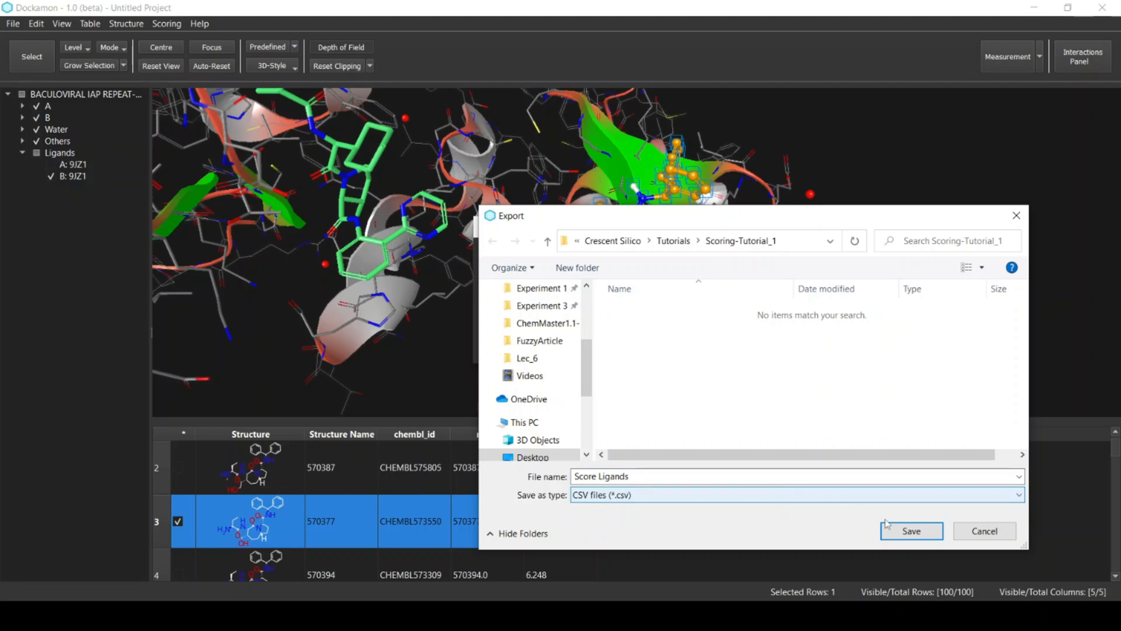
pyautogui.click(911, 531)
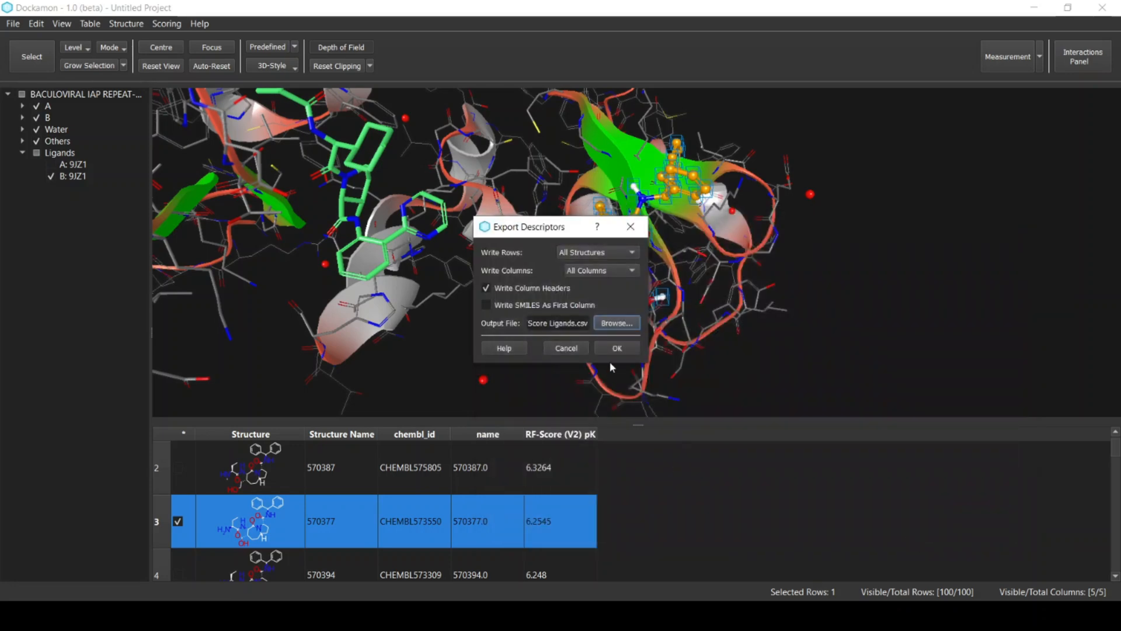
pyautogui.click(616, 348)
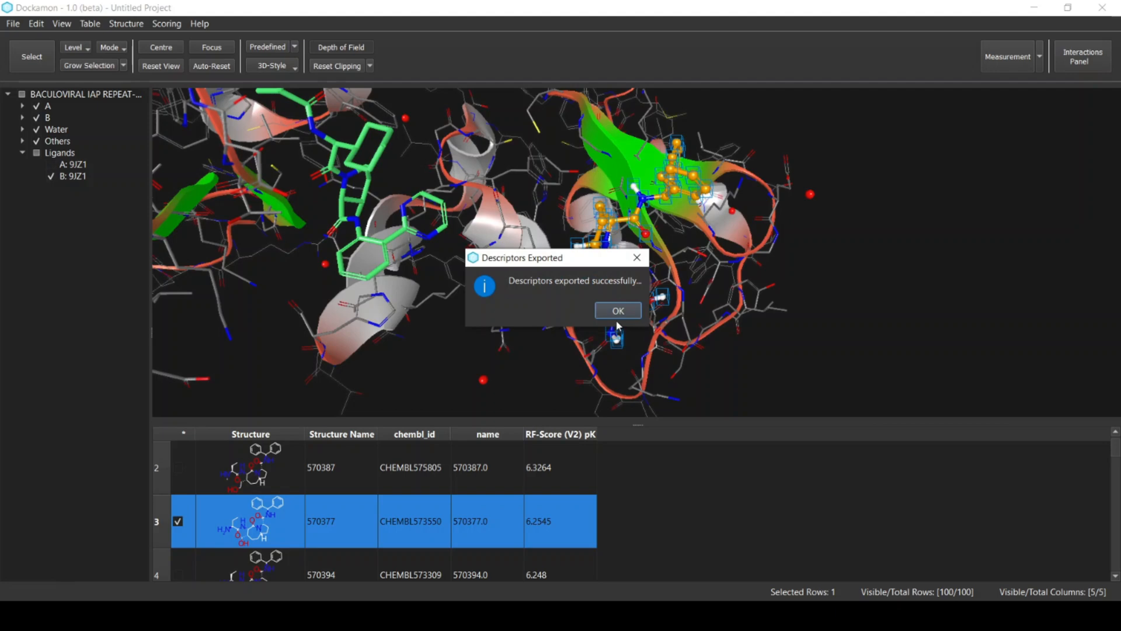
pyautogui.click(617, 309)
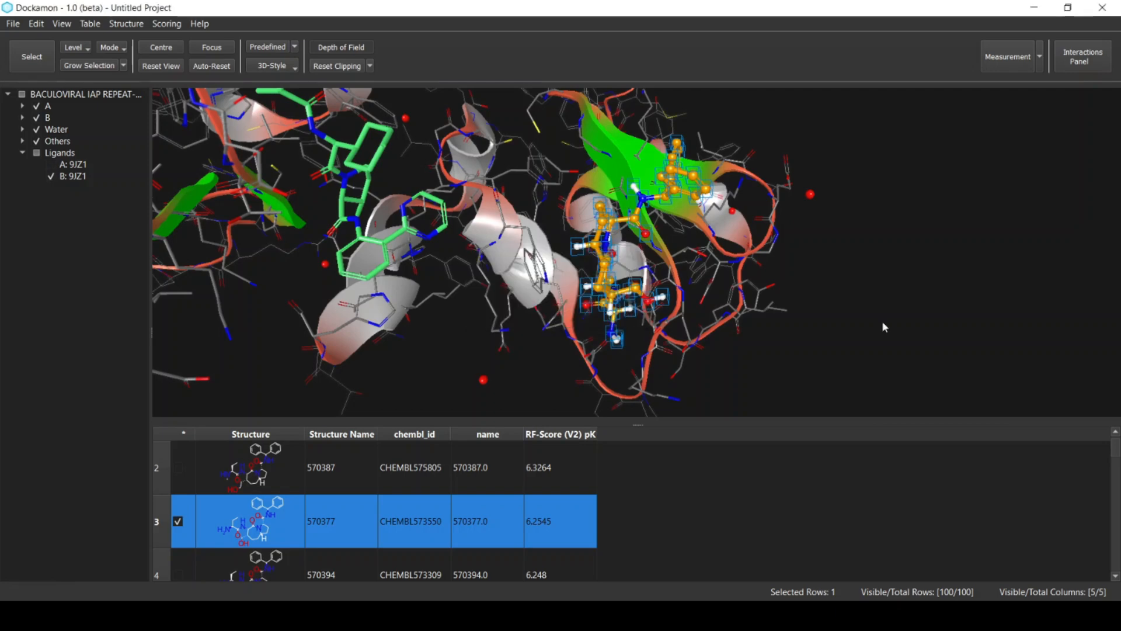